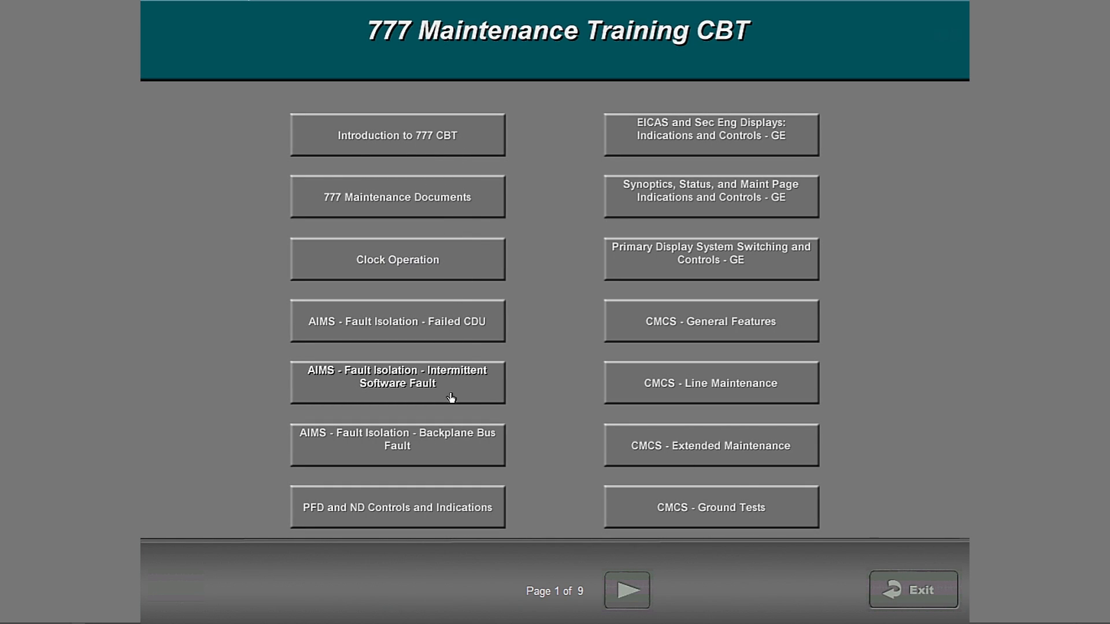
# Step: Start the AIMS Intermittent Software Fault lesson and its Introduction to Tools topic
pyautogui.click(397, 382)
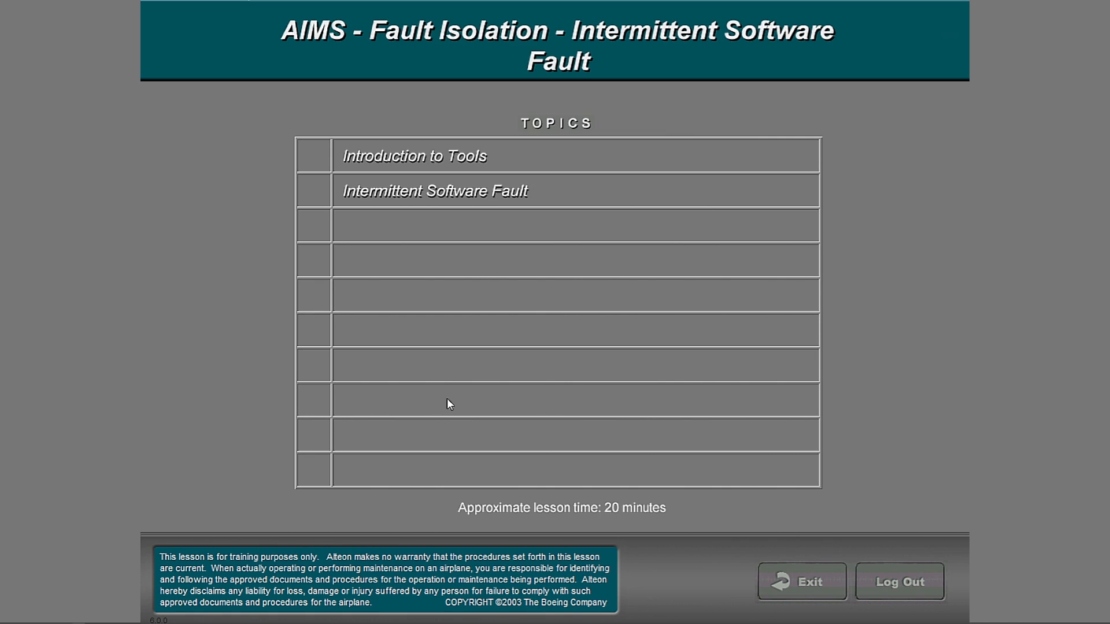
pyautogui.moveTo(434, 163)
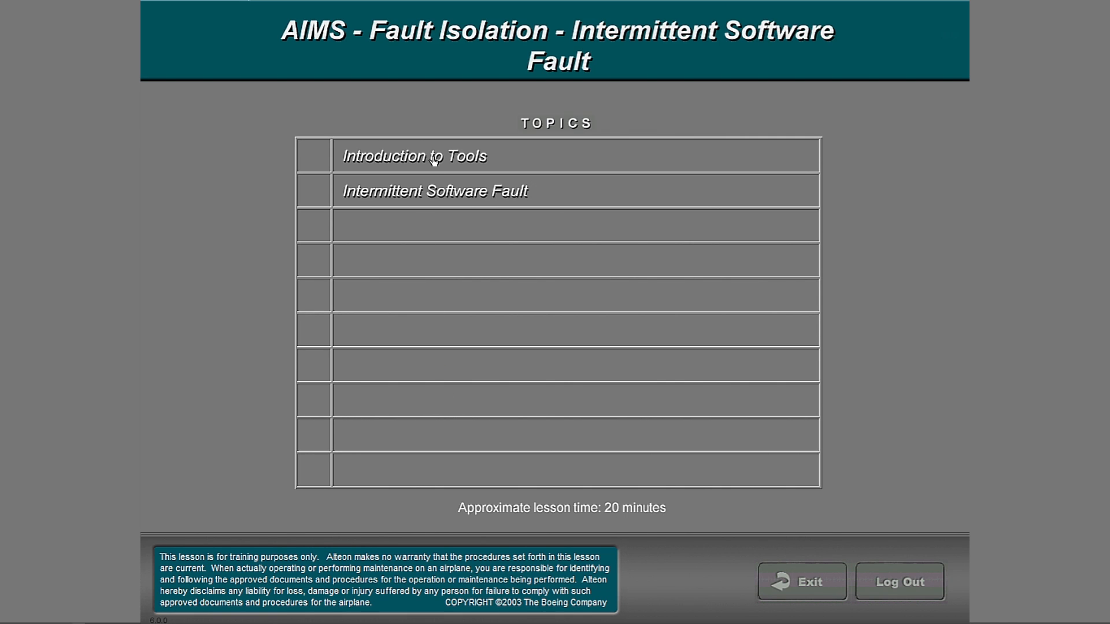
pyautogui.click(425, 156)
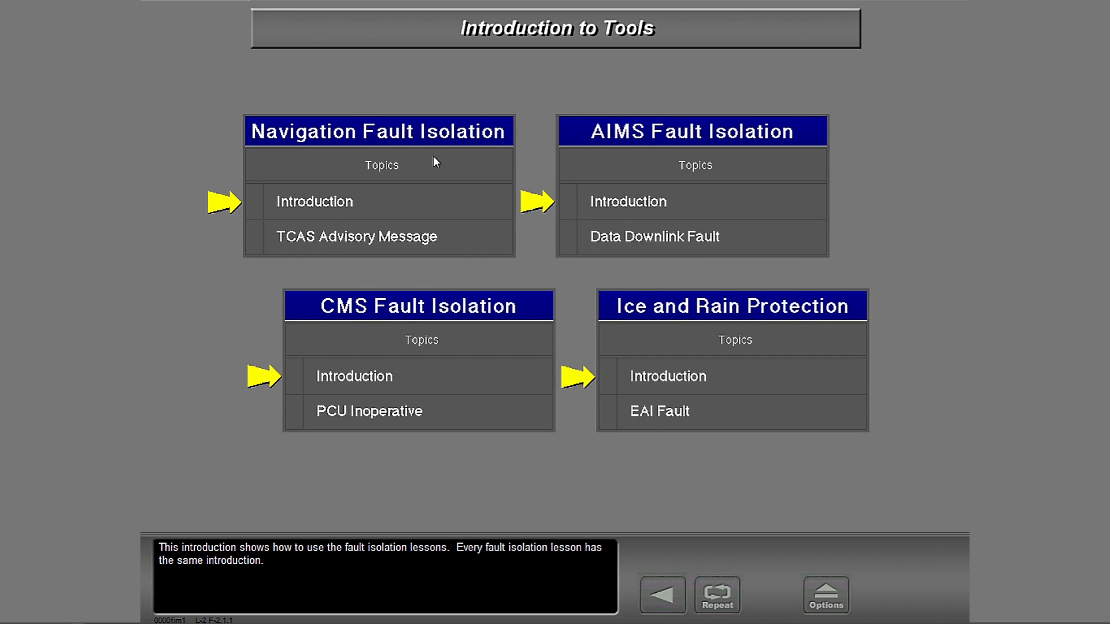
pyautogui.moveTo(934, 201)
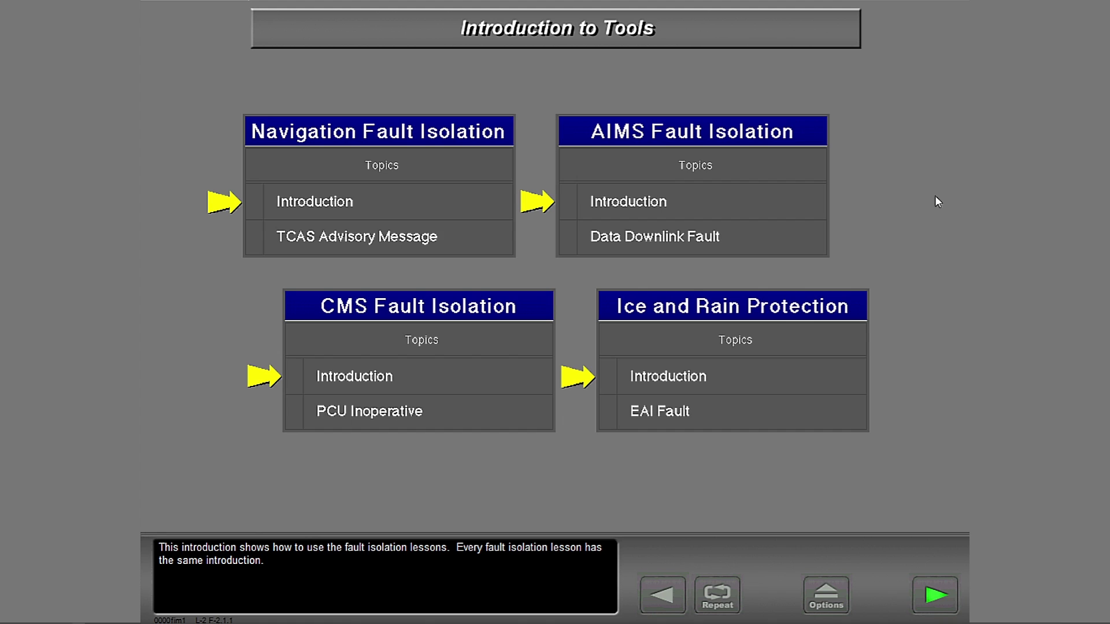
# Step: Page through the ICE DETECTOR R problem report and logbook screens to the fault isolation data
pyautogui.click(934, 596)
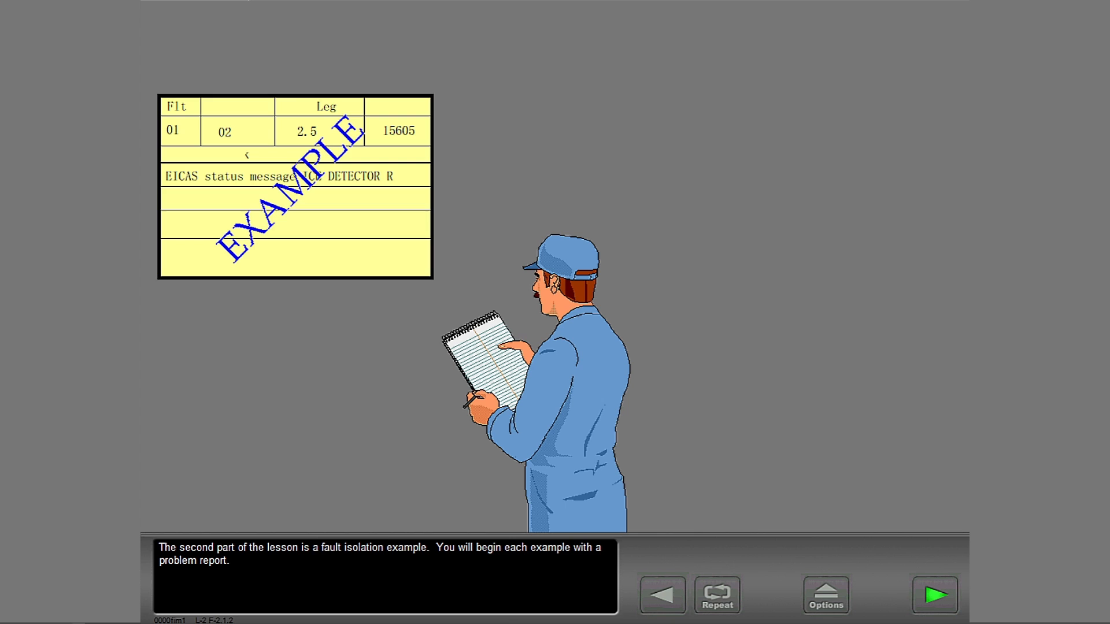
pyautogui.click(936, 596)
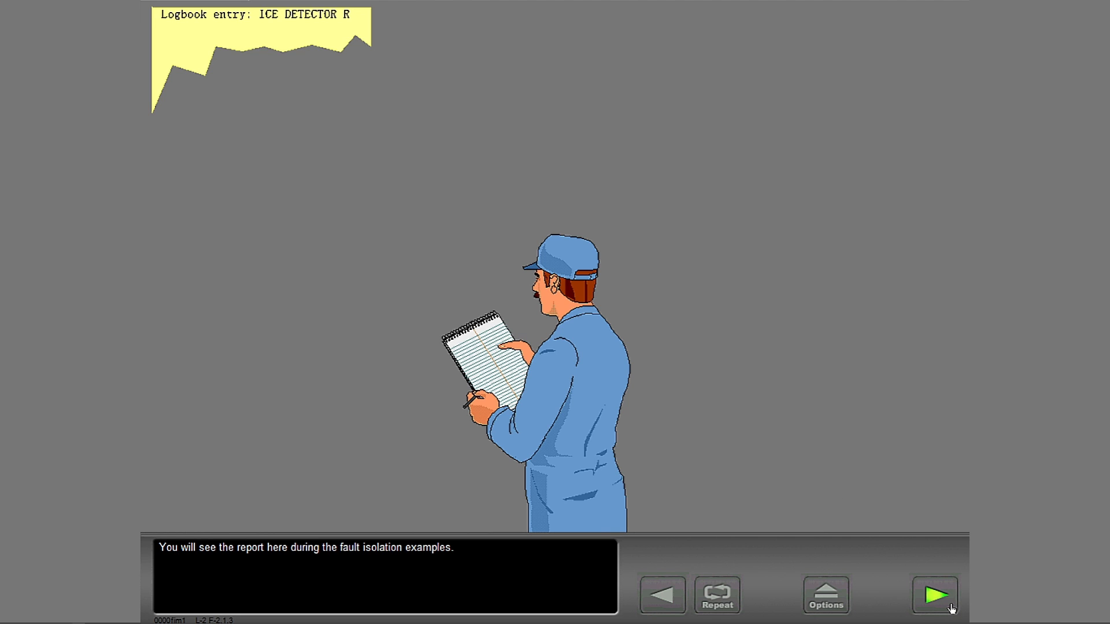
pyautogui.click(936, 595)
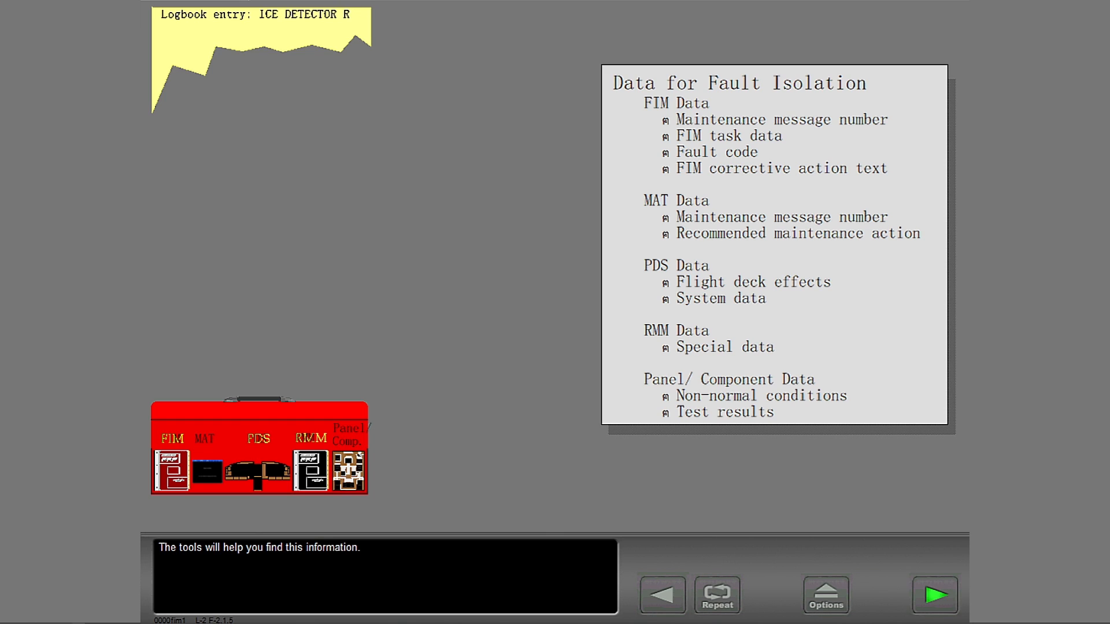
# Step: Advance to the toolbox and view the Fault Isolation Manual and MAT tool information
pyautogui.click(934, 596)
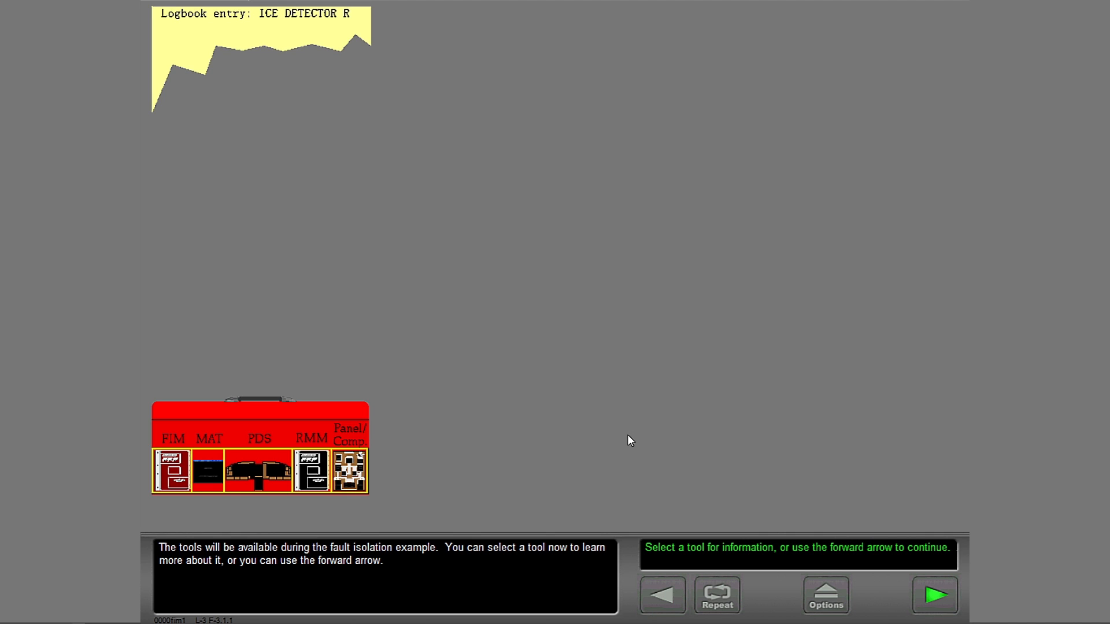
pyautogui.moveTo(568, 435)
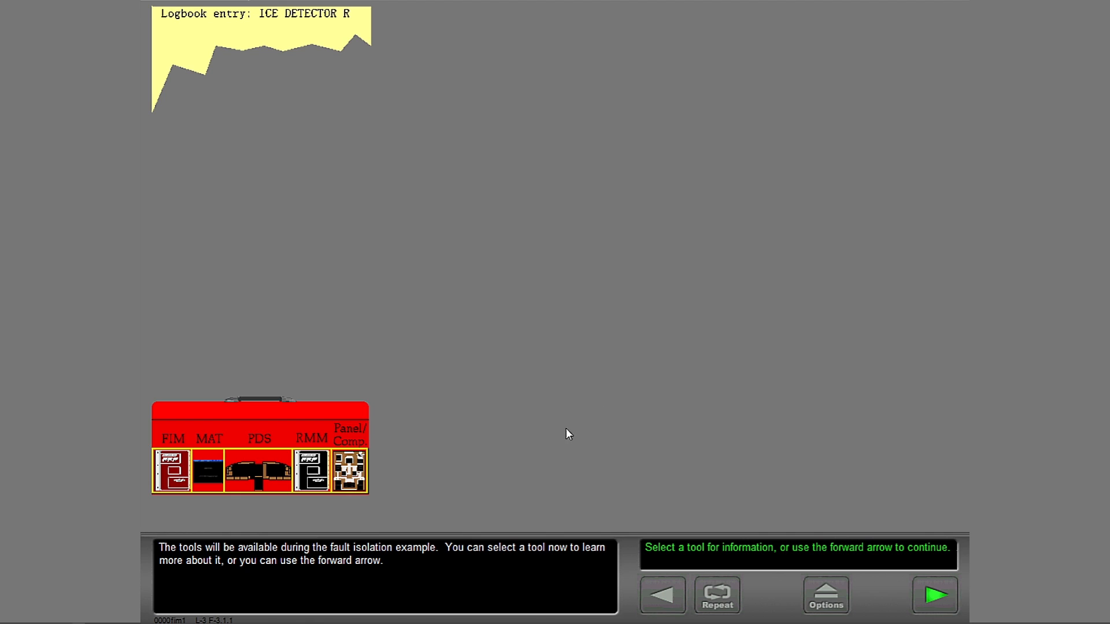
pyautogui.click(170, 471)
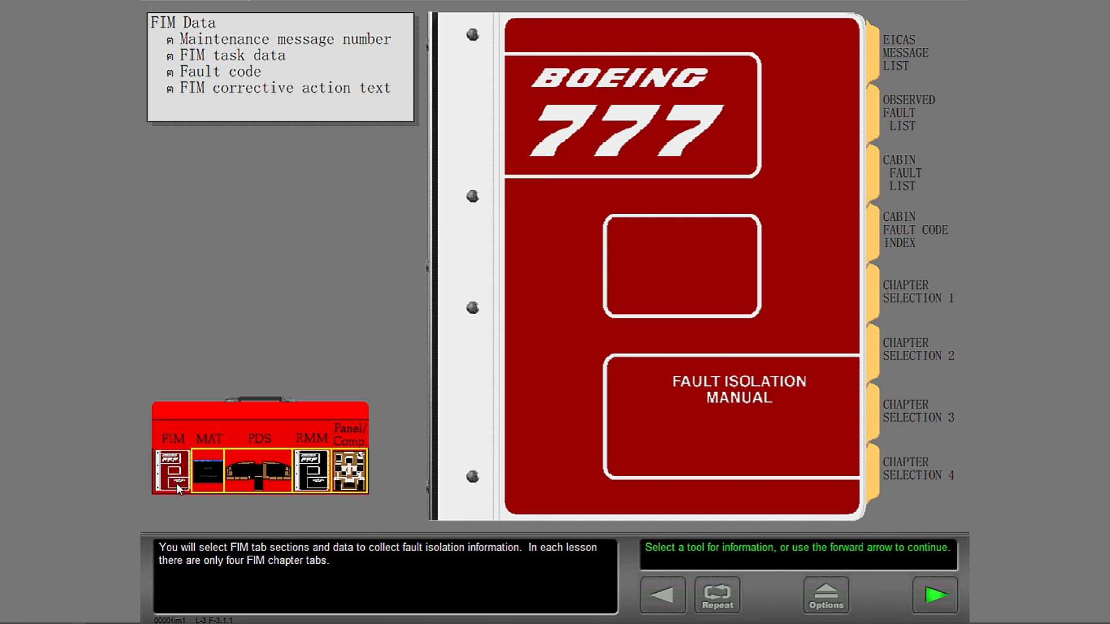
pyautogui.moveTo(215, 505)
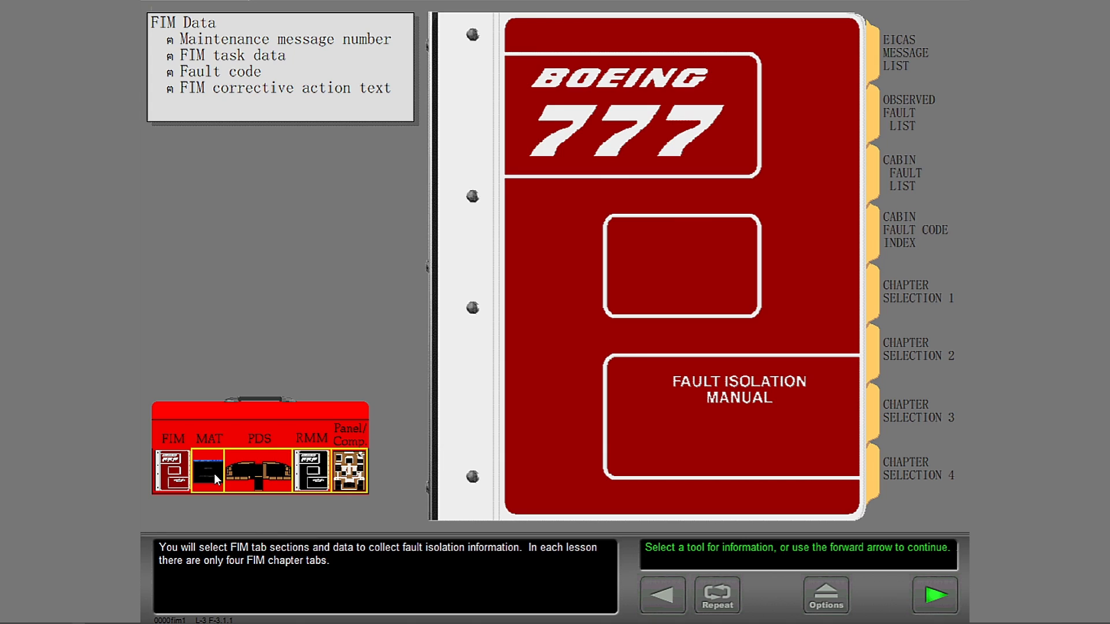
pyautogui.click(208, 472)
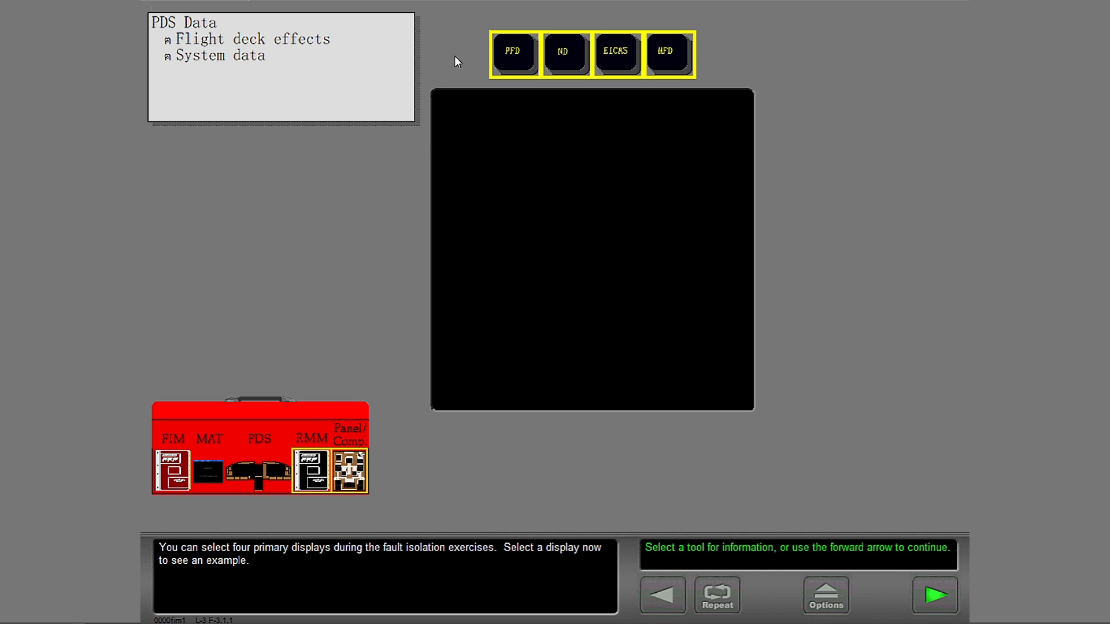
pyautogui.moveTo(444, 56)
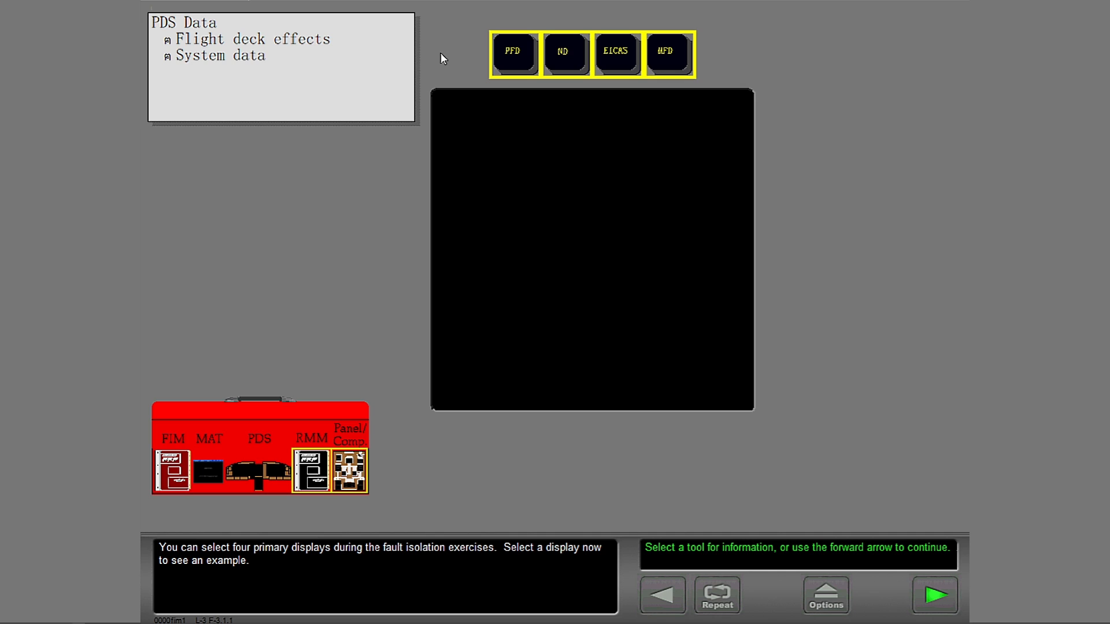
pyautogui.moveTo(458, 58)
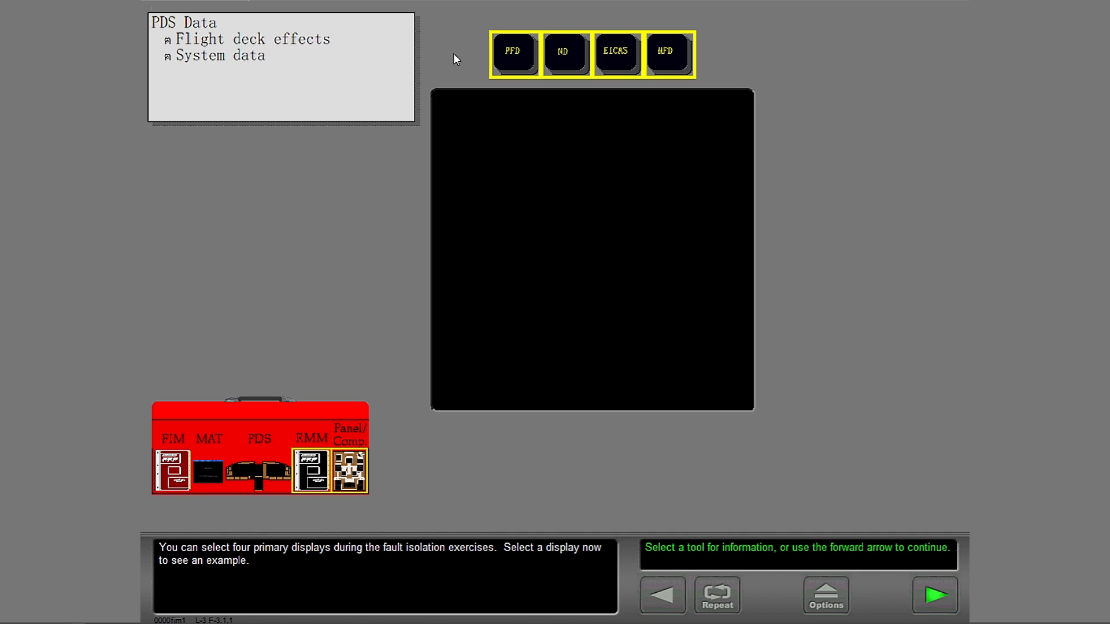
# Step: View the PFD, ND with fault flags, paged EICAS messages, and MFD doors synoptic examples
pyautogui.click(513, 52)
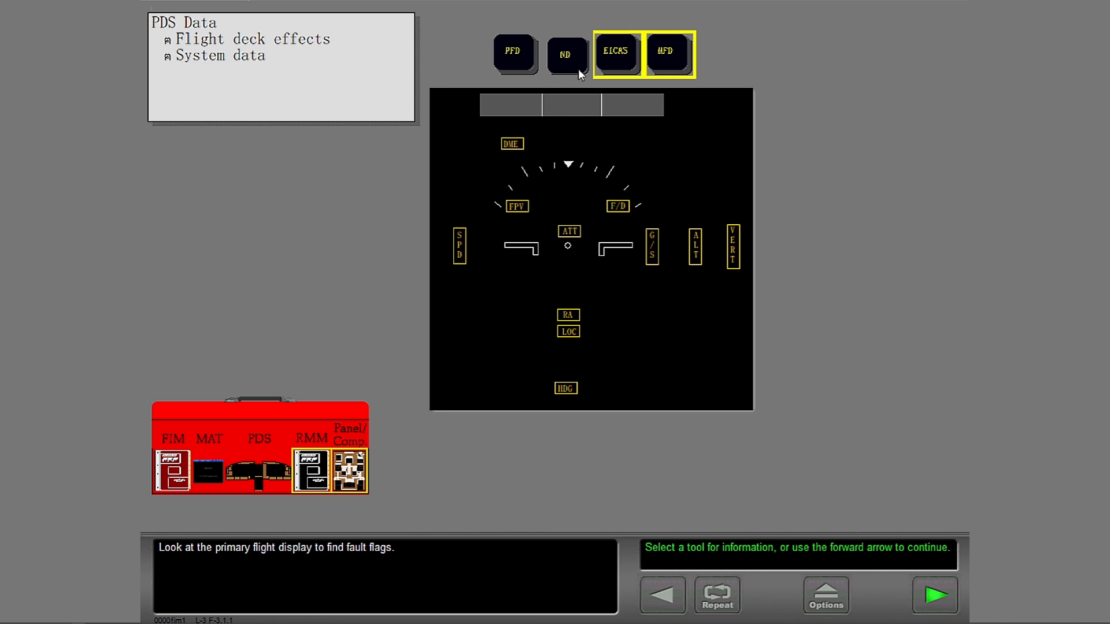
pyautogui.click(565, 53)
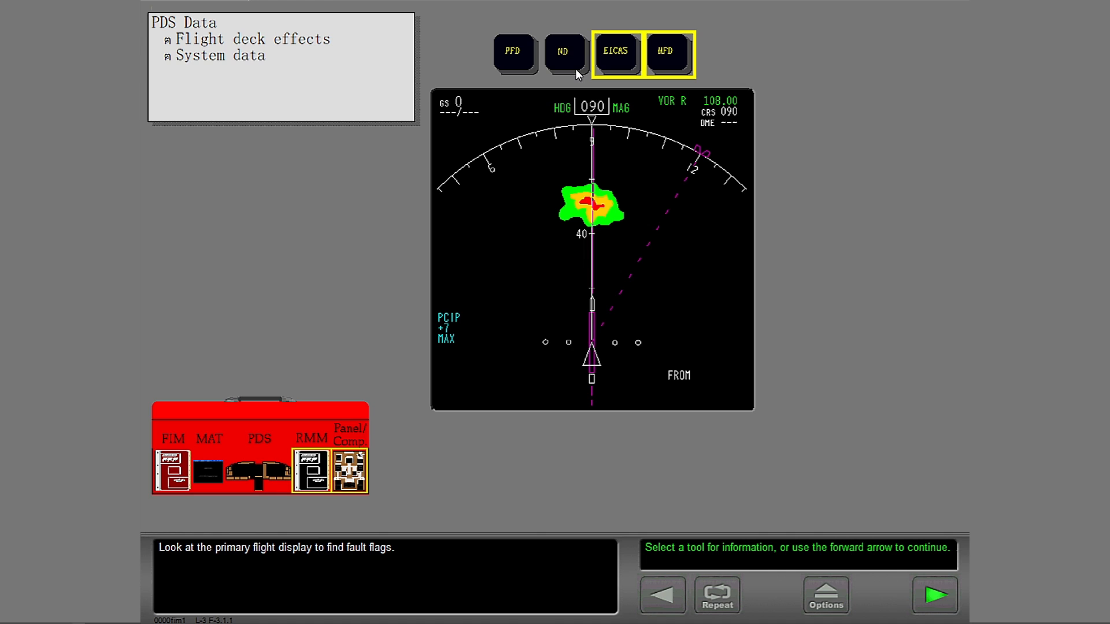
pyautogui.click(560, 51)
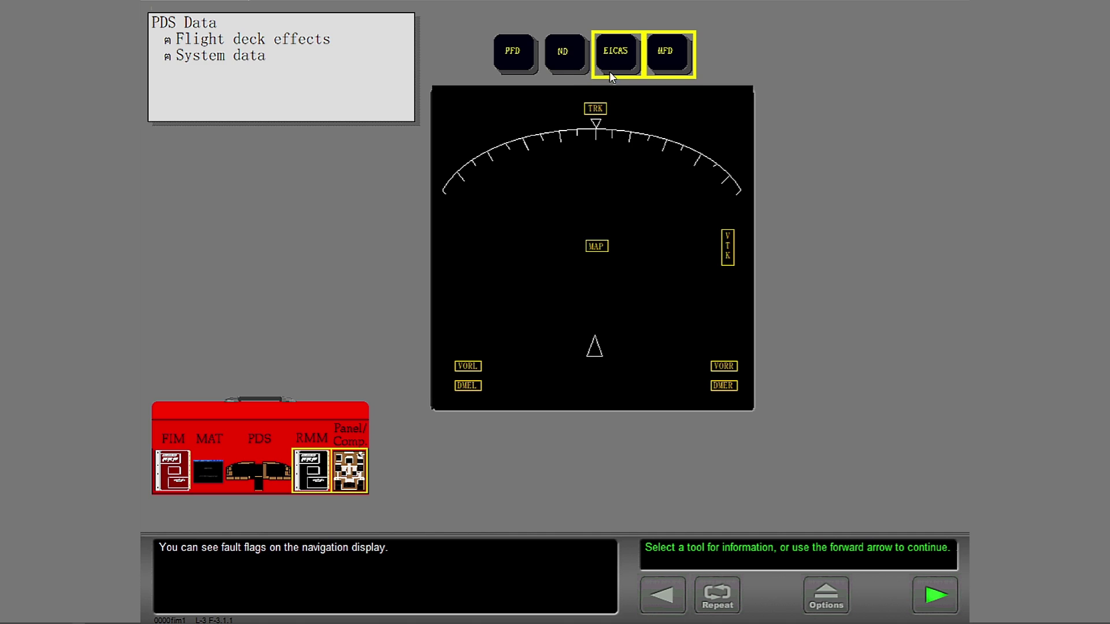
pyautogui.click(670, 52)
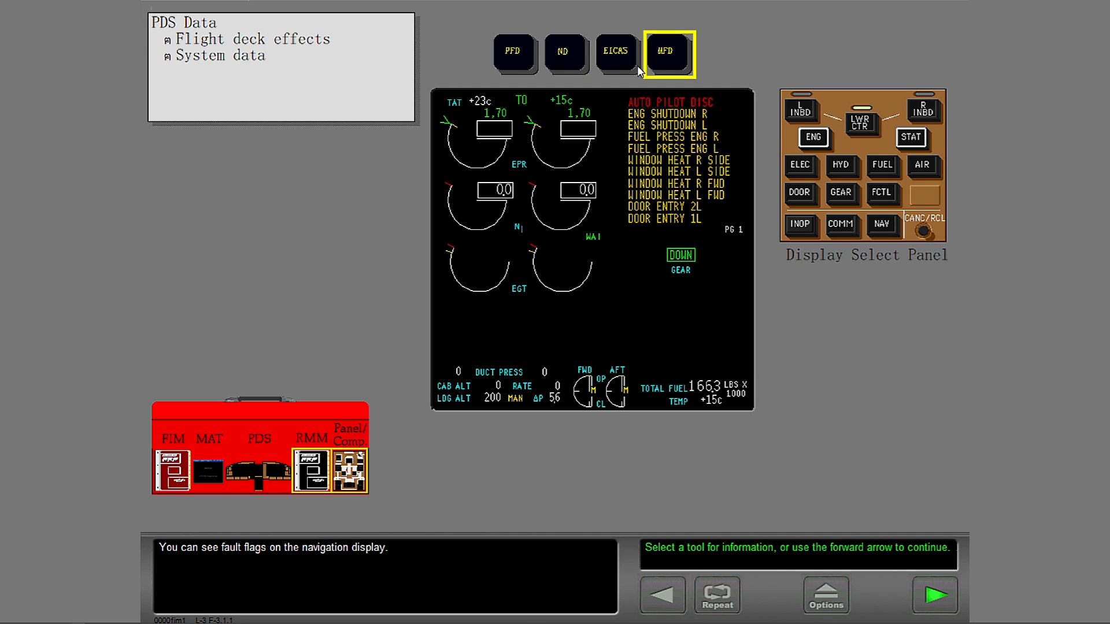
pyautogui.click(923, 232)
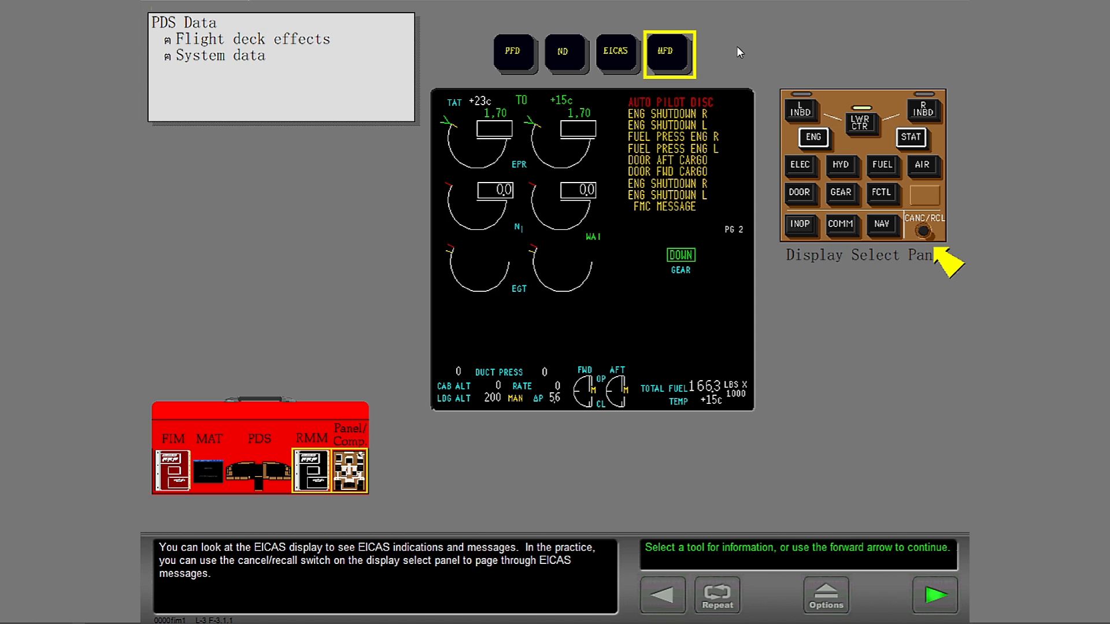
pyautogui.moveTo(709, 62)
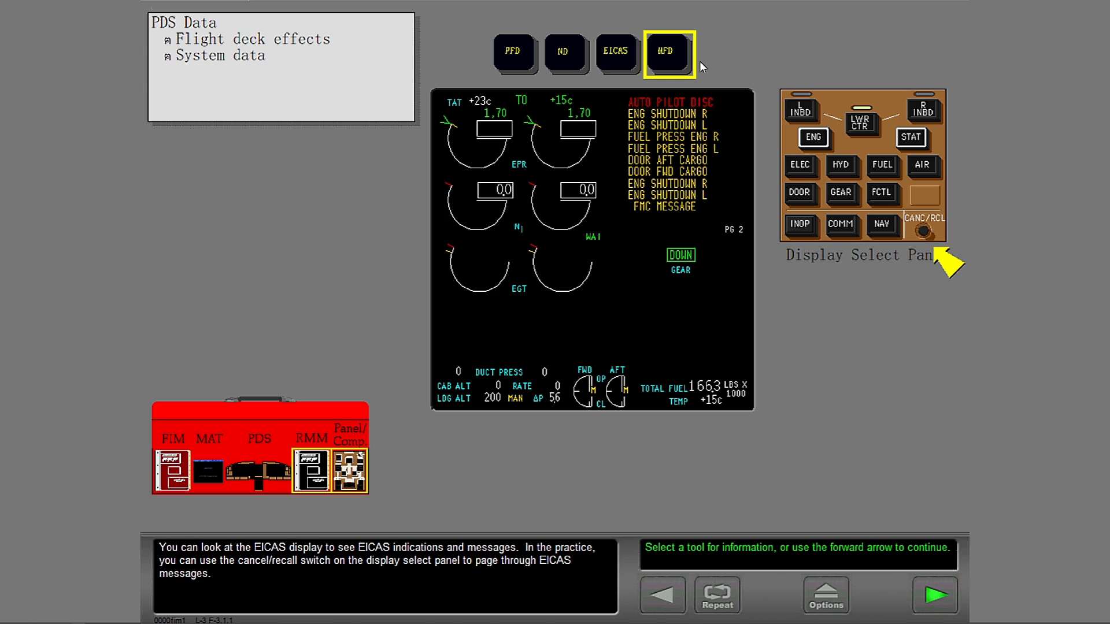
pyautogui.moveTo(693, 69)
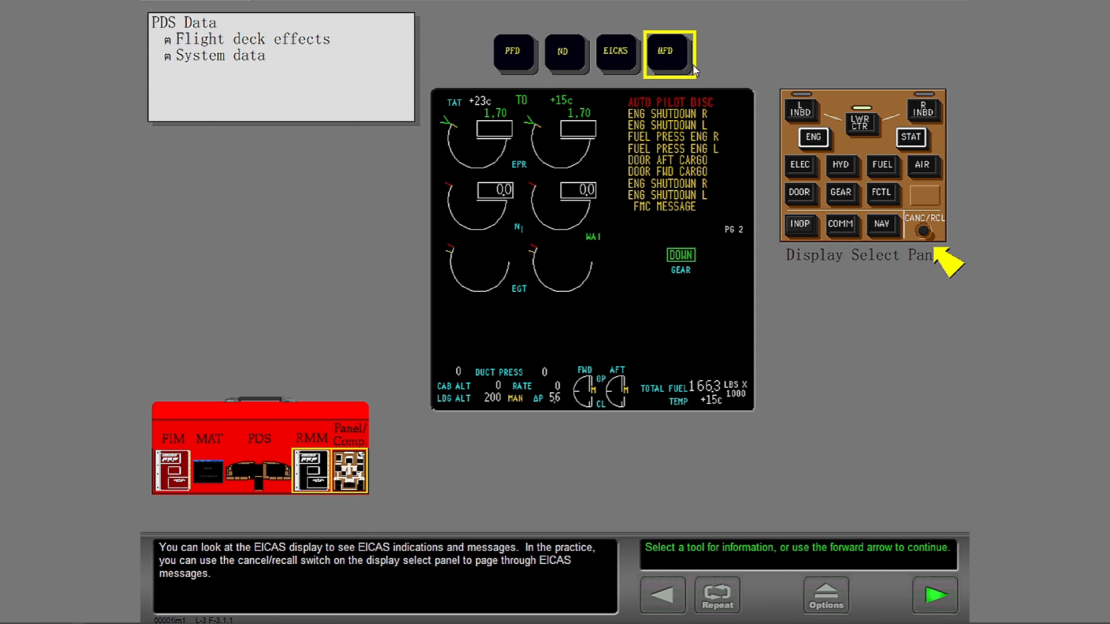
pyautogui.click(934, 596)
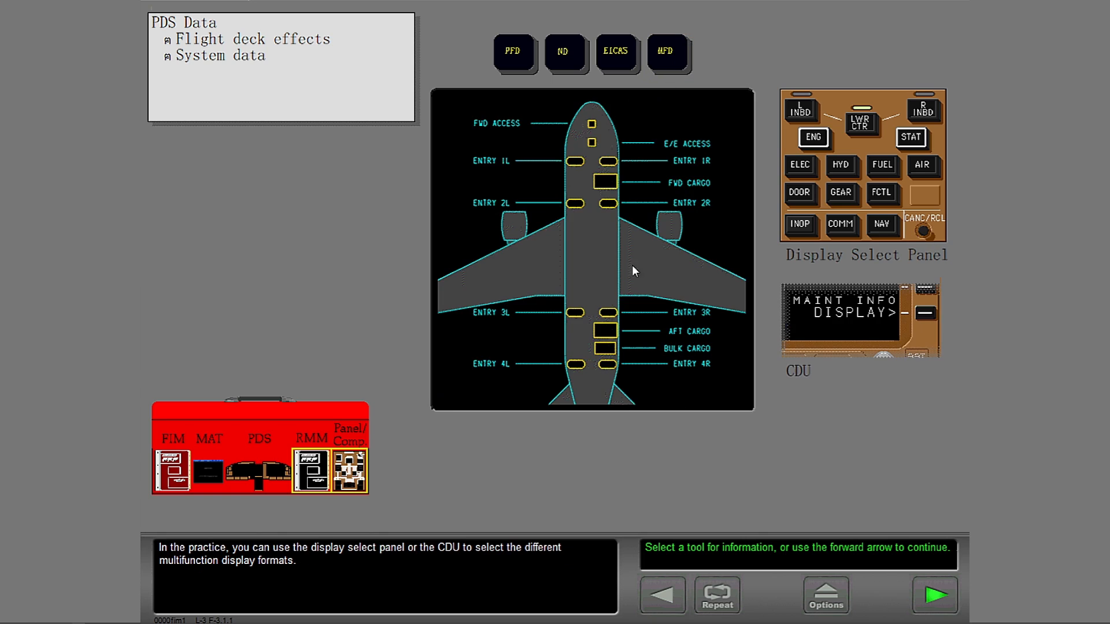
pyautogui.moveTo(525, 475)
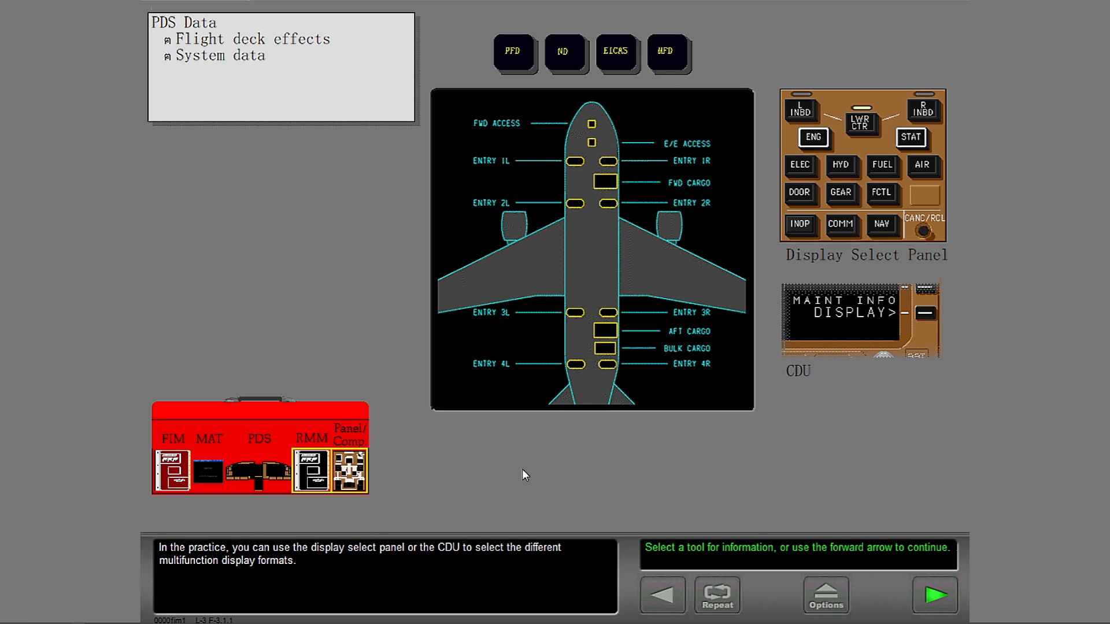
pyautogui.moveTo(457, 490)
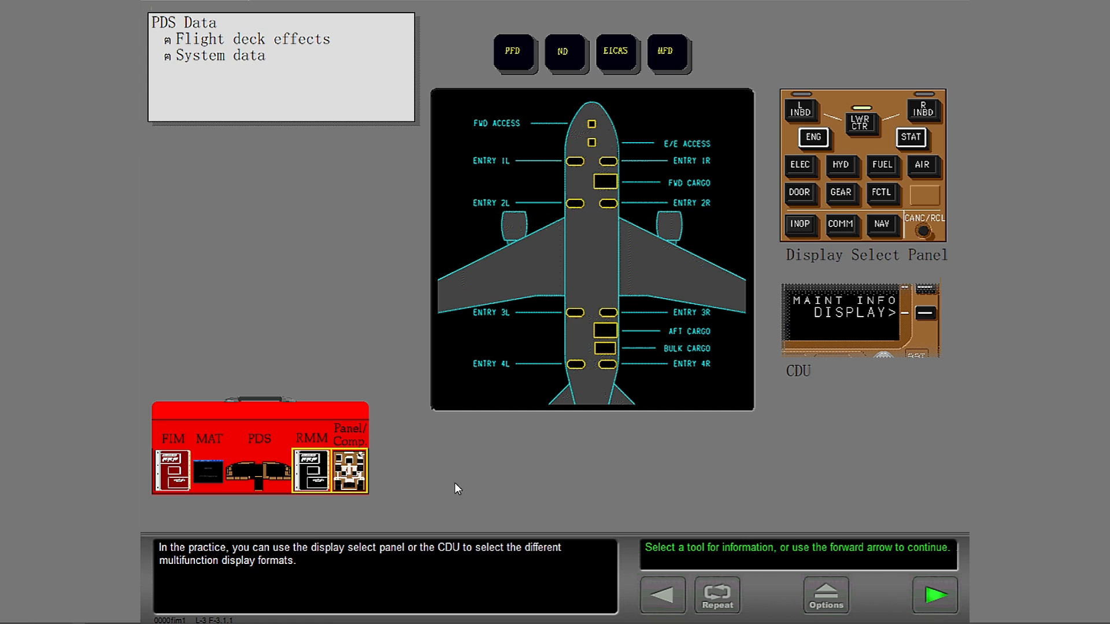
pyautogui.moveTo(318, 504)
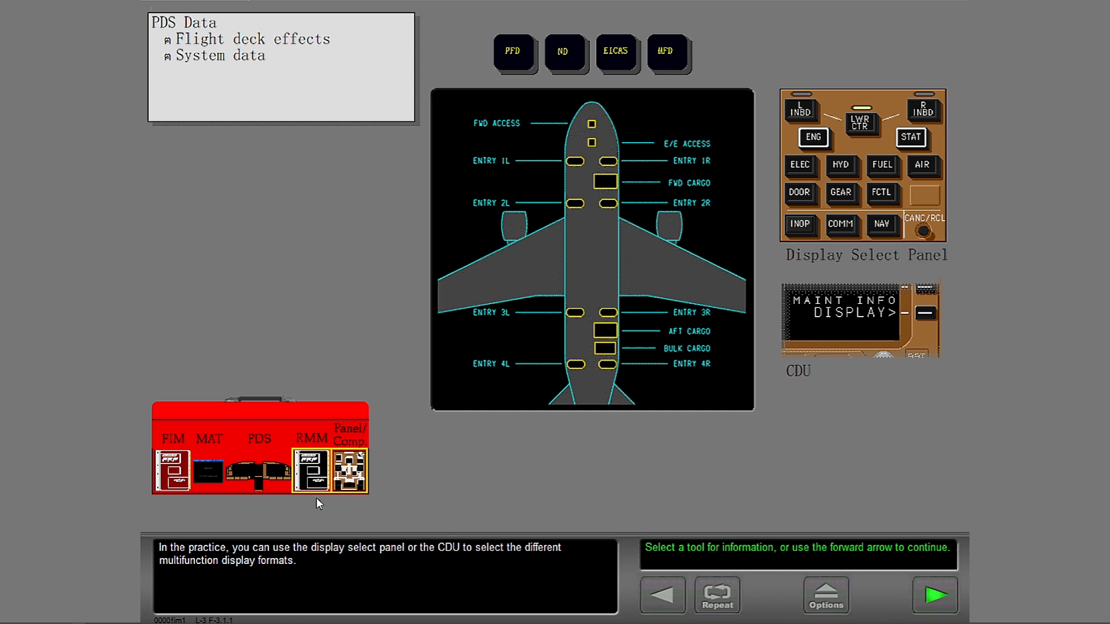
pyautogui.moveTo(307, 503)
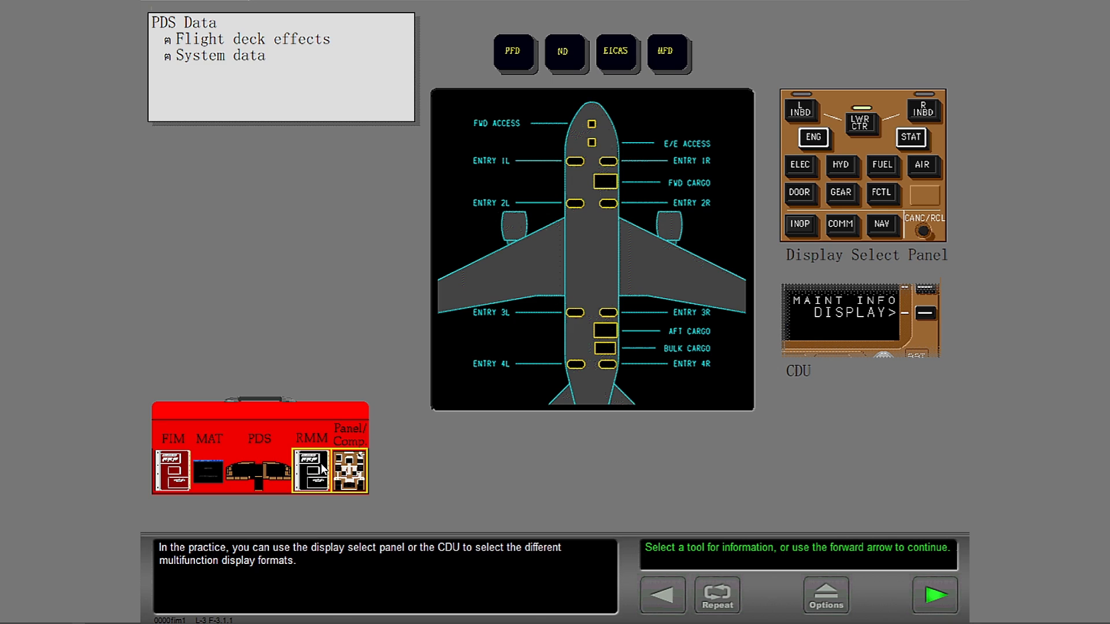
# Step: View the Ramp Maintenance Manual and Panel/Comp tools, then advance to the notebook
pyautogui.click(312, 473)
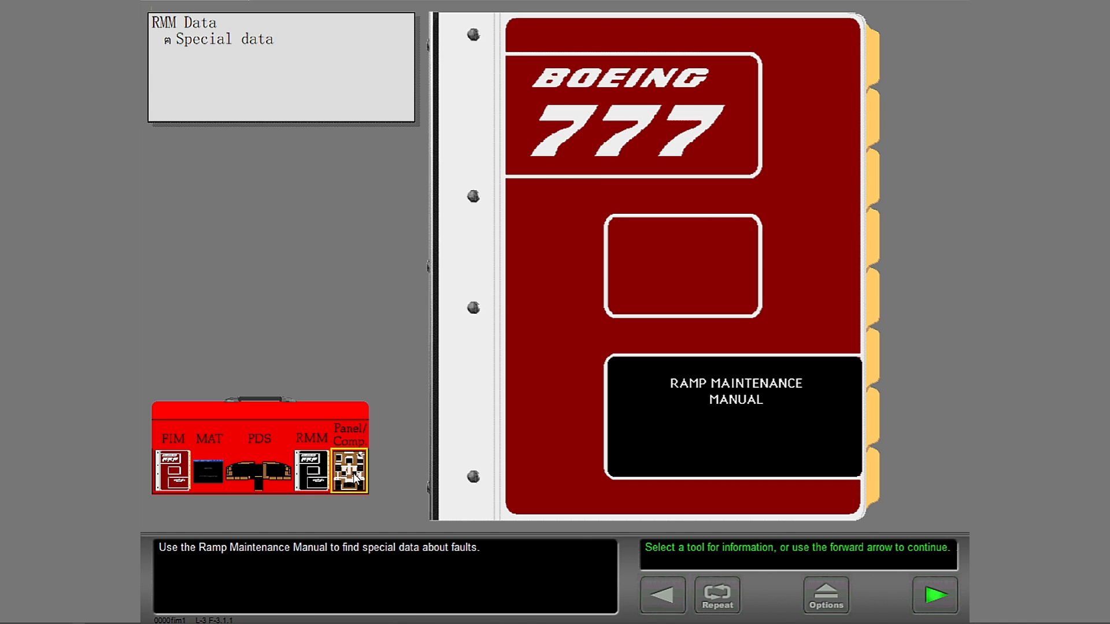
pyautogui.click(350, 472)
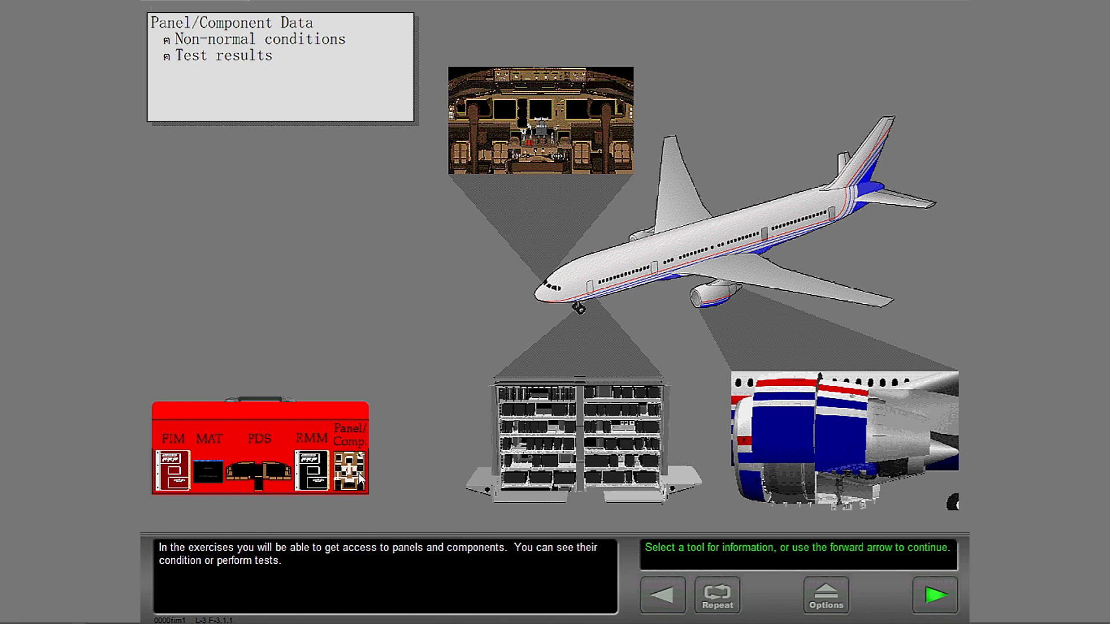
pyautogui.moveTo(361, 478)
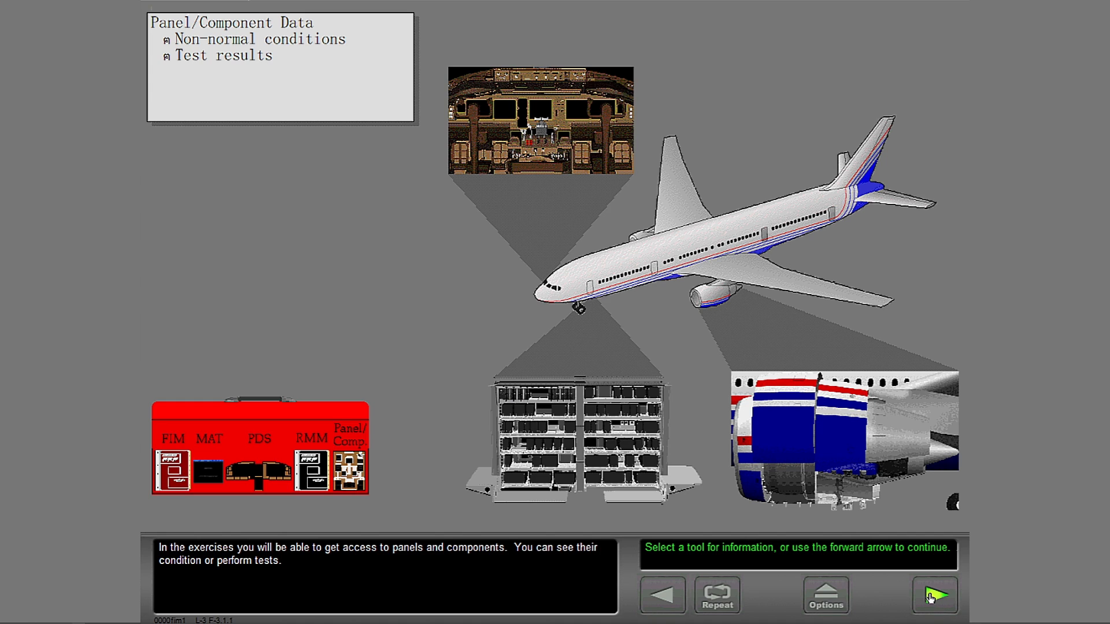
pyautogui.click(938, 596)
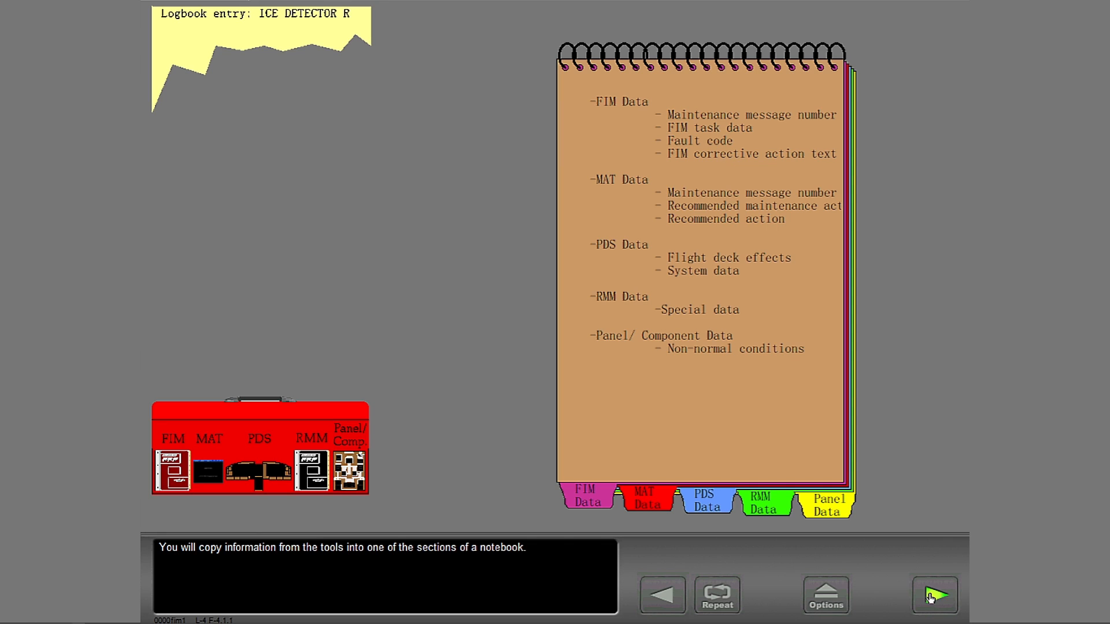
# Step: Advance past the MAT data example, review the notebook's FIM Data entries, and continue
pyautogui.click(935, 595)
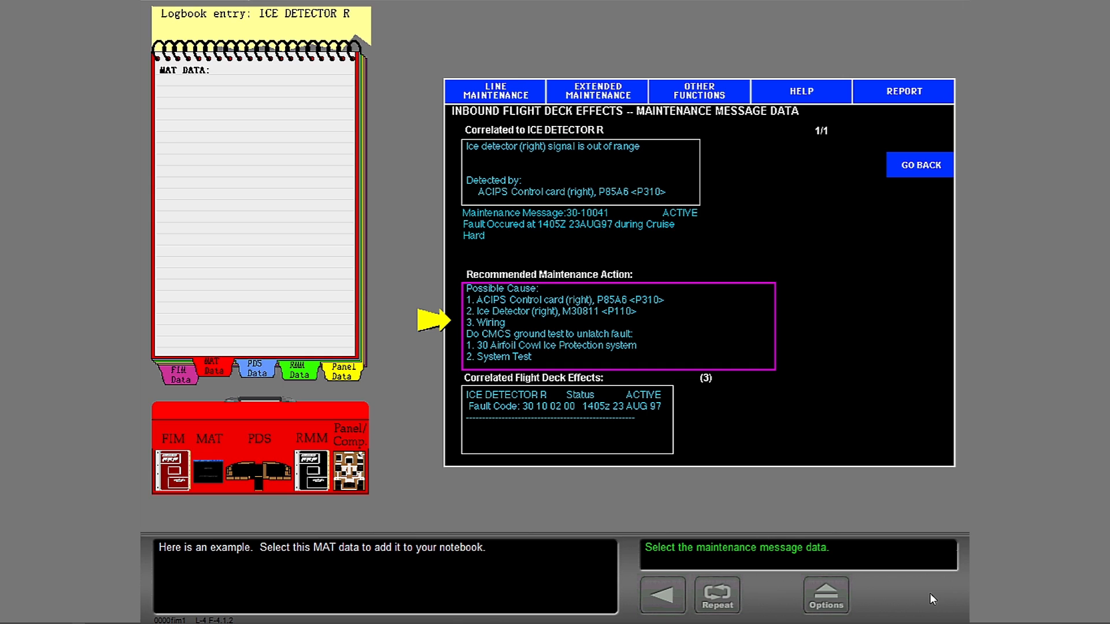
pyautogui.moveTo(848, 563)
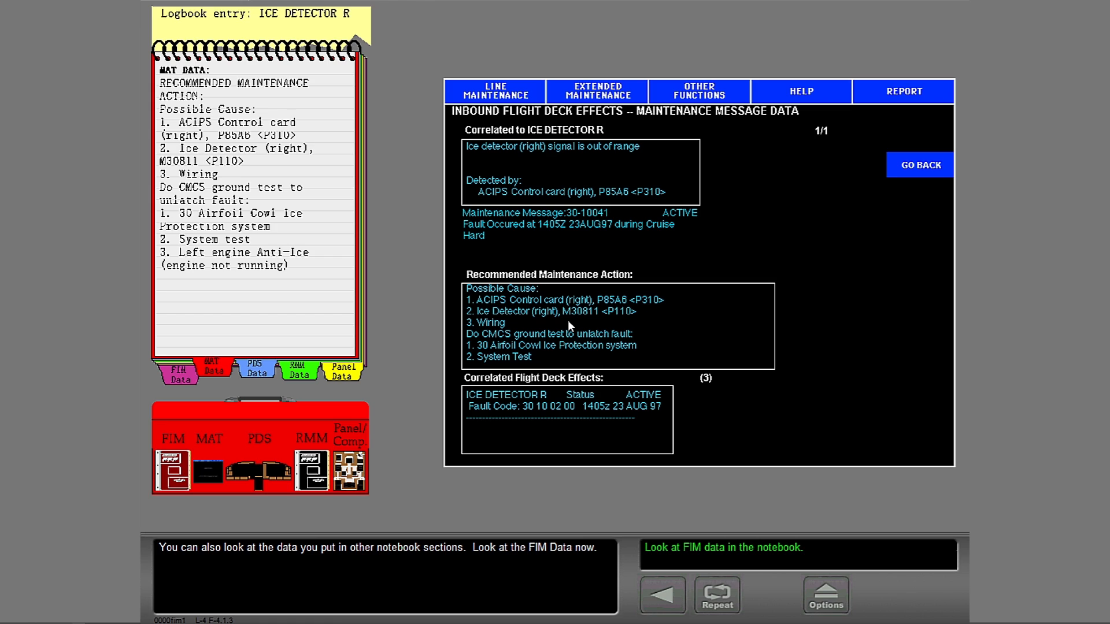
pyautogui.click(172, 371)
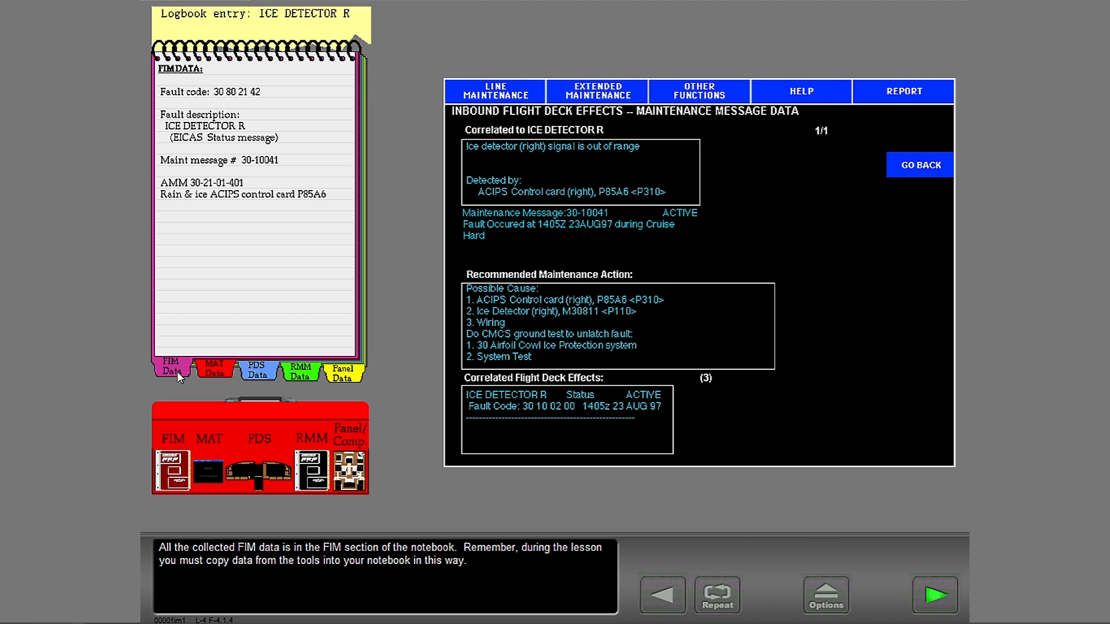
pyautogui.moveTo(628, 380)
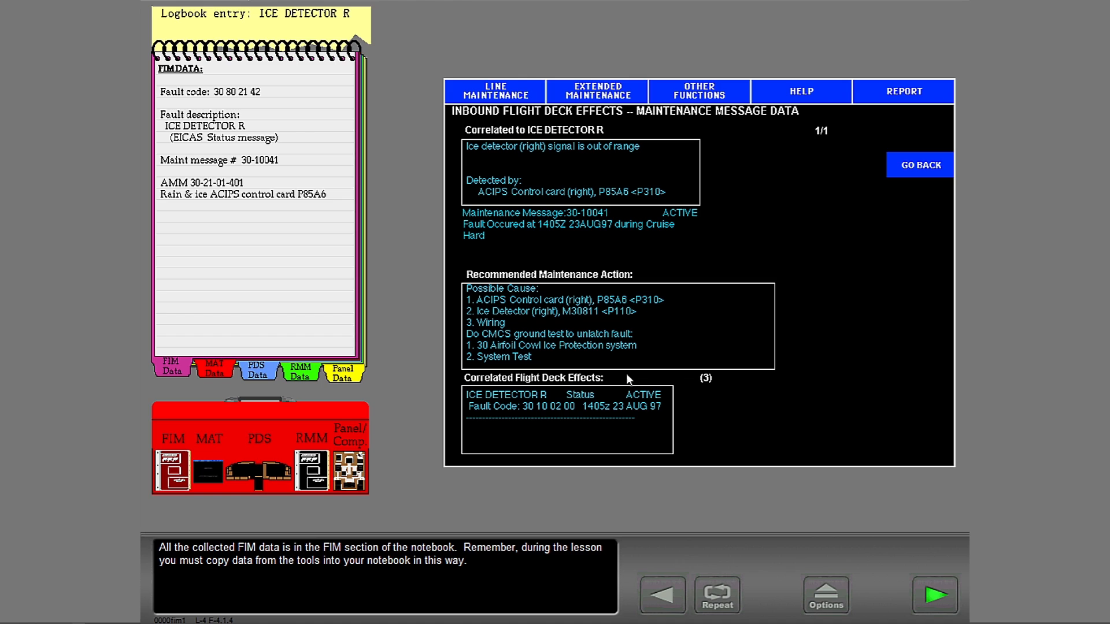
pyautogui.moveTo(624, 355)
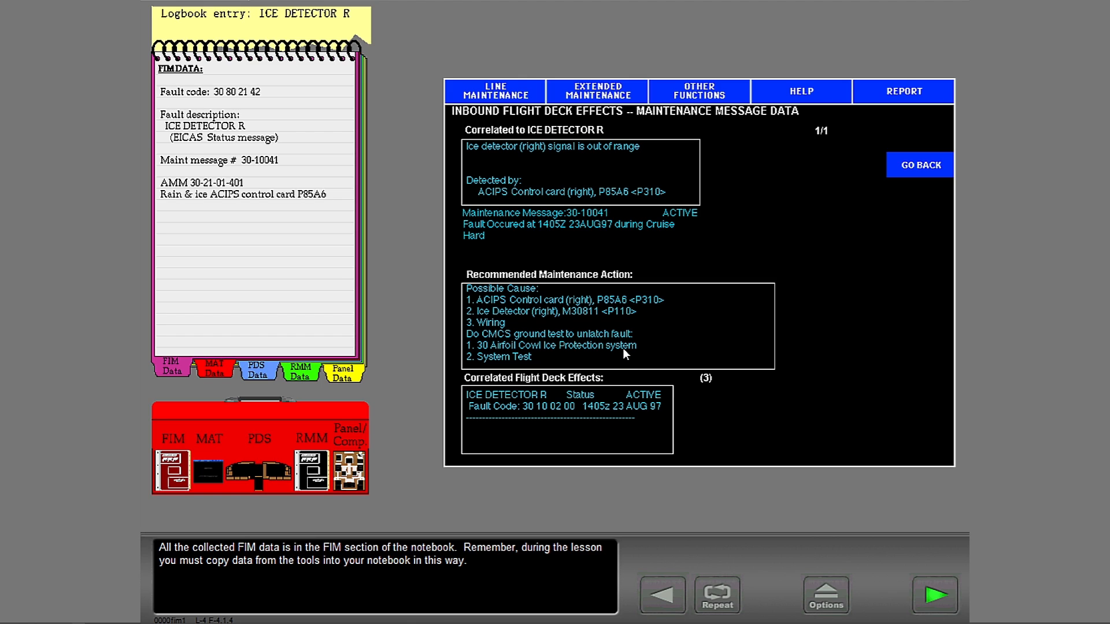
pyautogui.moveTo(358, 350)
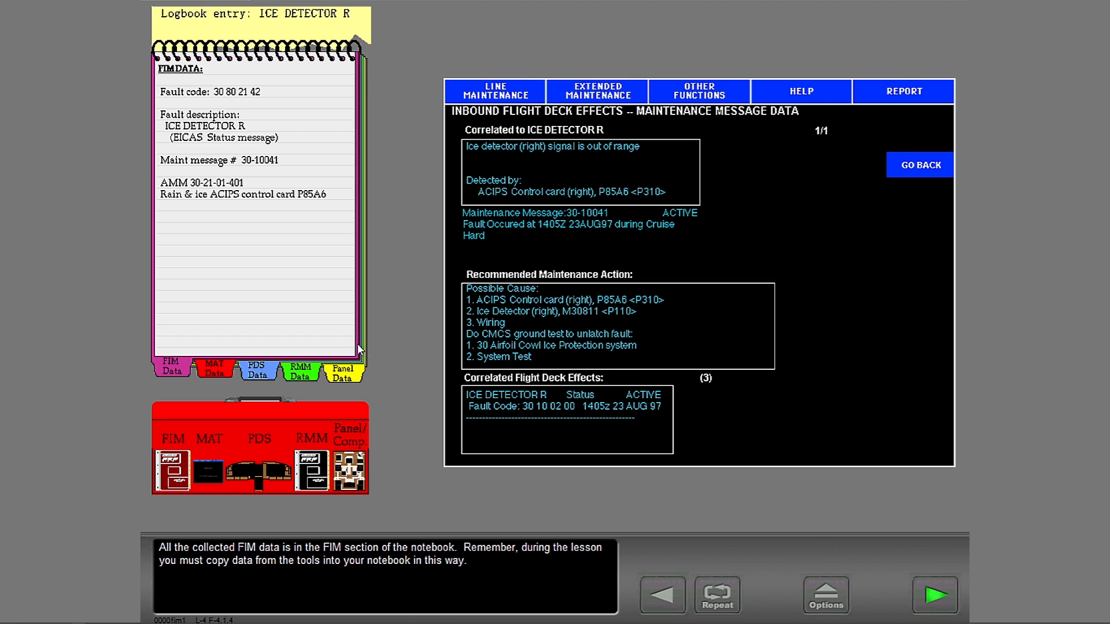
pyautogui.click(935, 595)
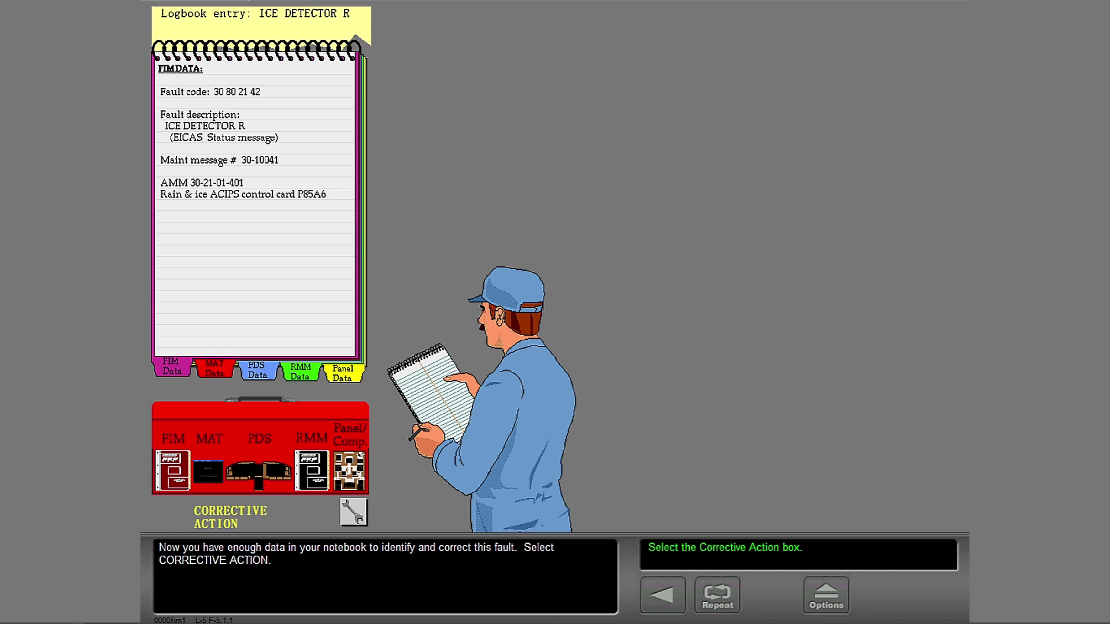
pyautogui.moveTo(424, 525)
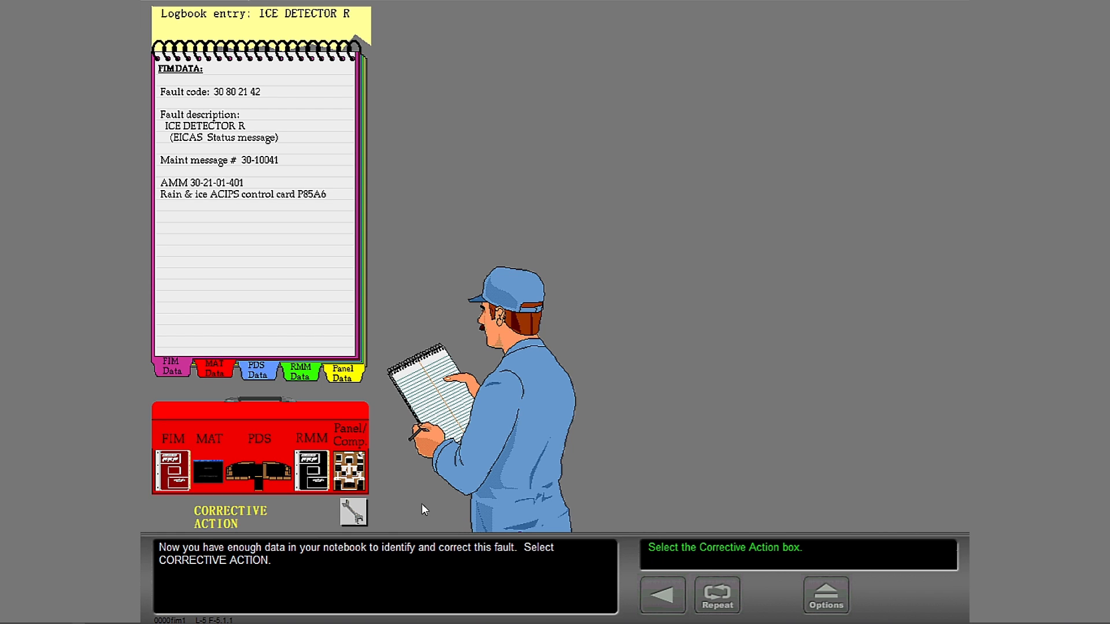
# Step: Pick the Corrective Action box, review the isolation-paths summary, and end the topic
pyautogui.click(354, 514)
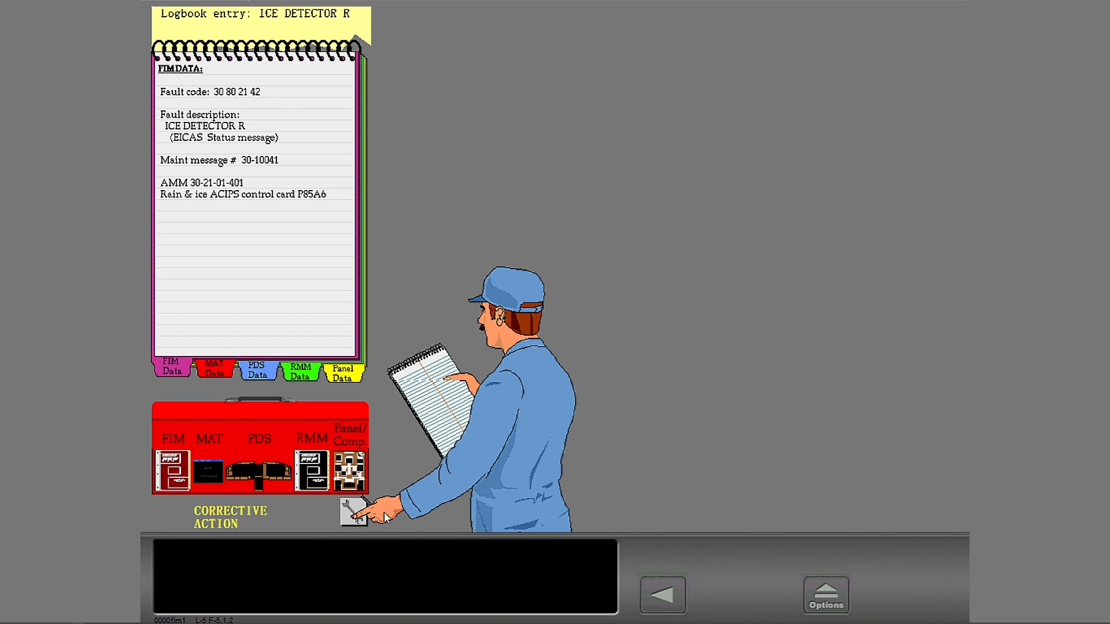
pyautogui.click(354, 514)
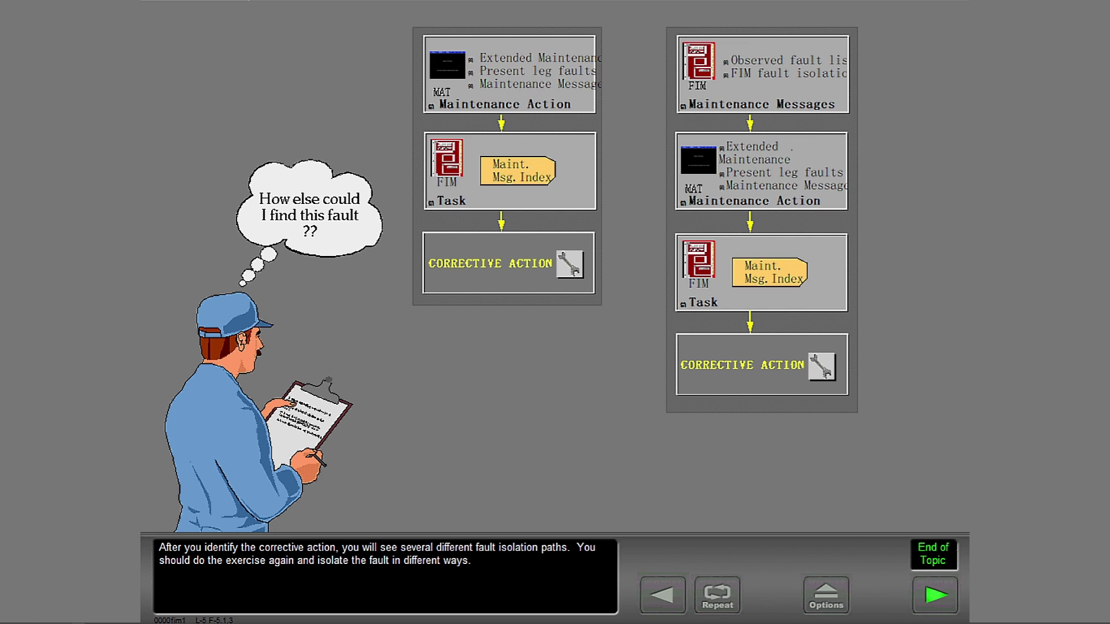
pyautogui.click(934, 595)
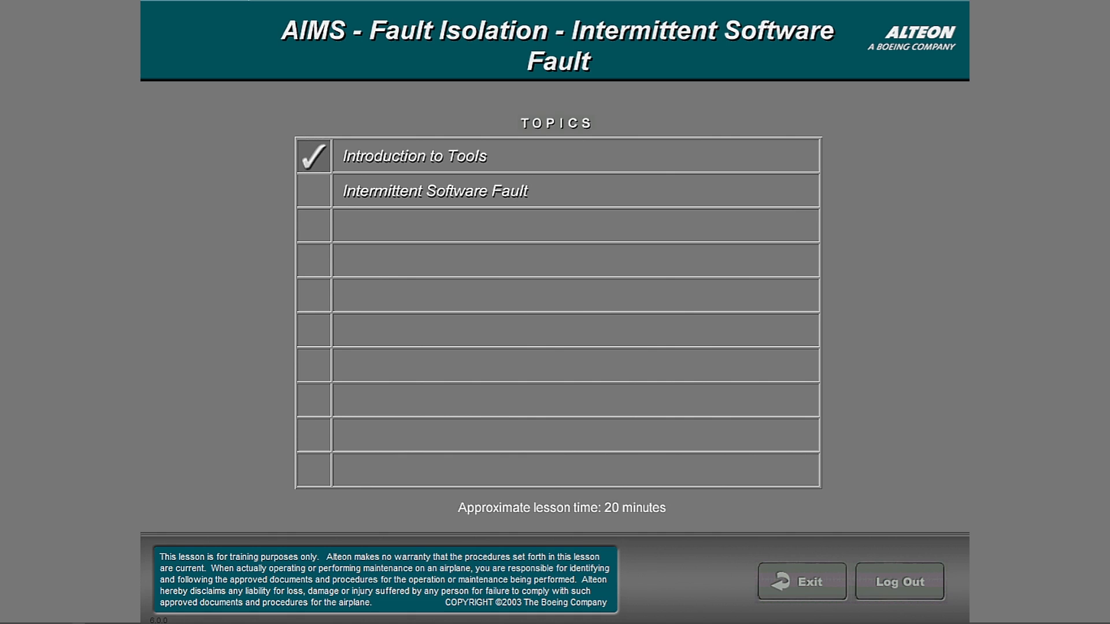
pyautogui.moveTo(377, 203)
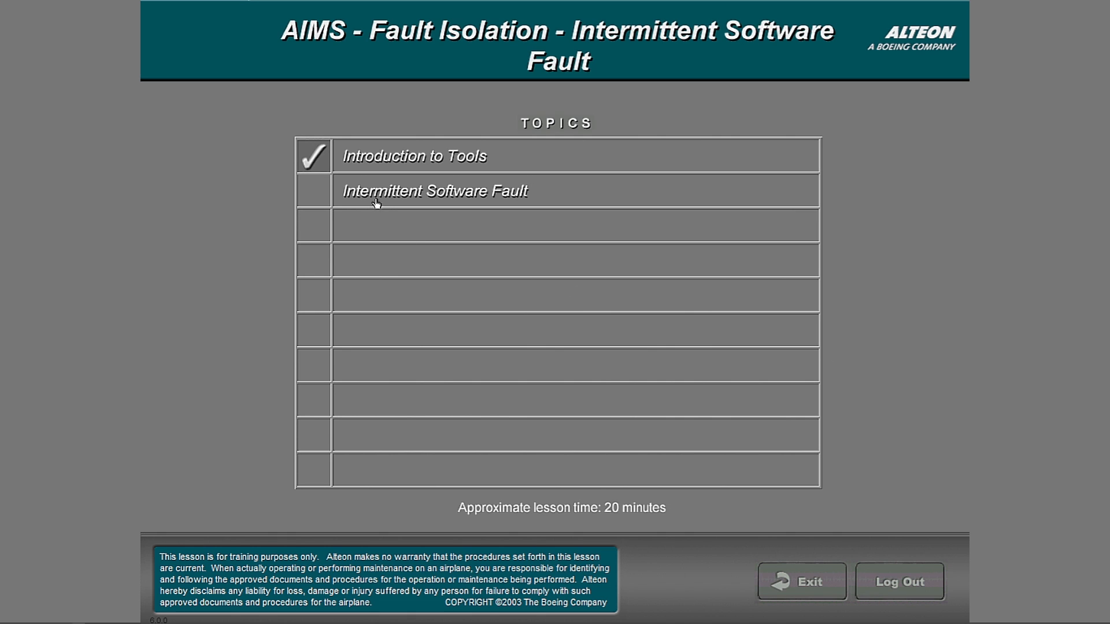
# Step: Select Intermittent Software Fault in the Topics list
pyautogui.click(434, 191)
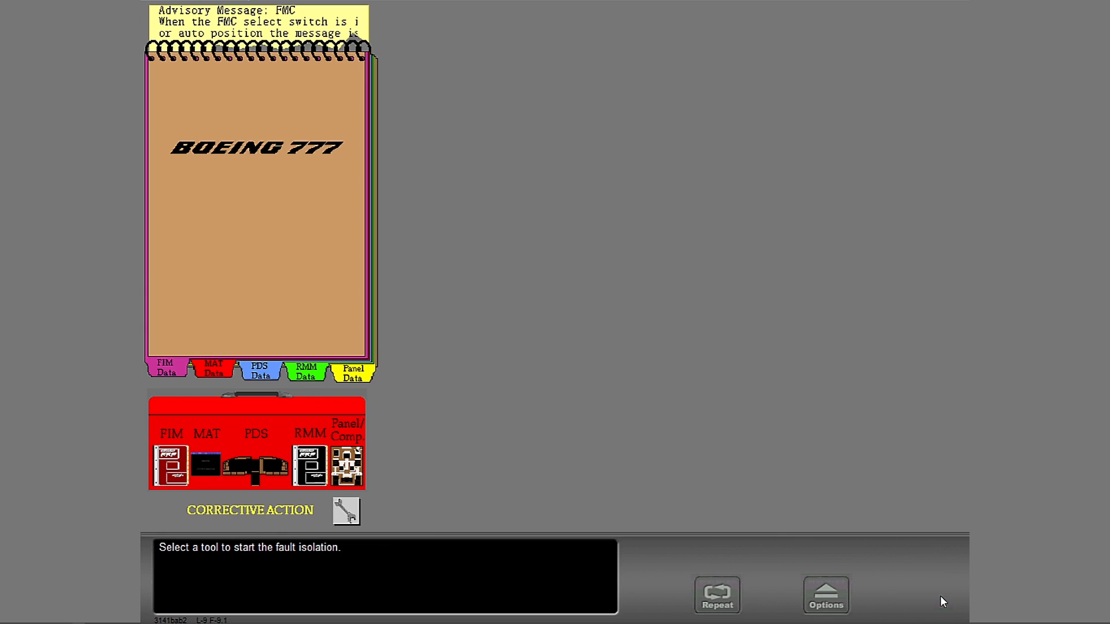
pyautogui.moveTo(626, 282)
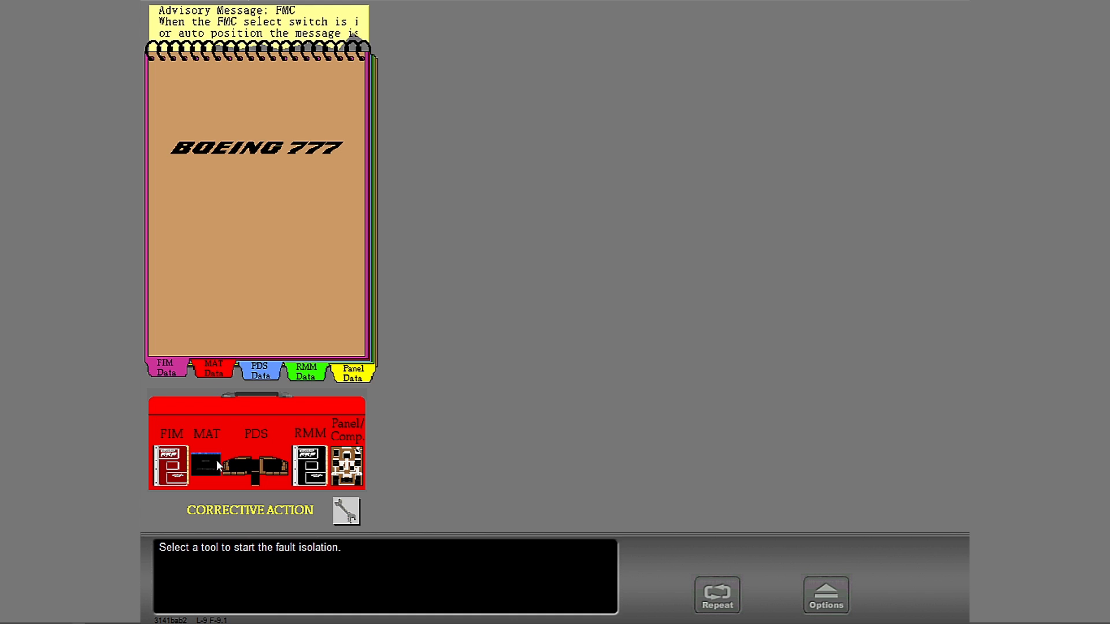
# Step: In MAT inbound flight deck effects, view message 31-51413's data and present leg faults
pyautogui.click(206, 467)
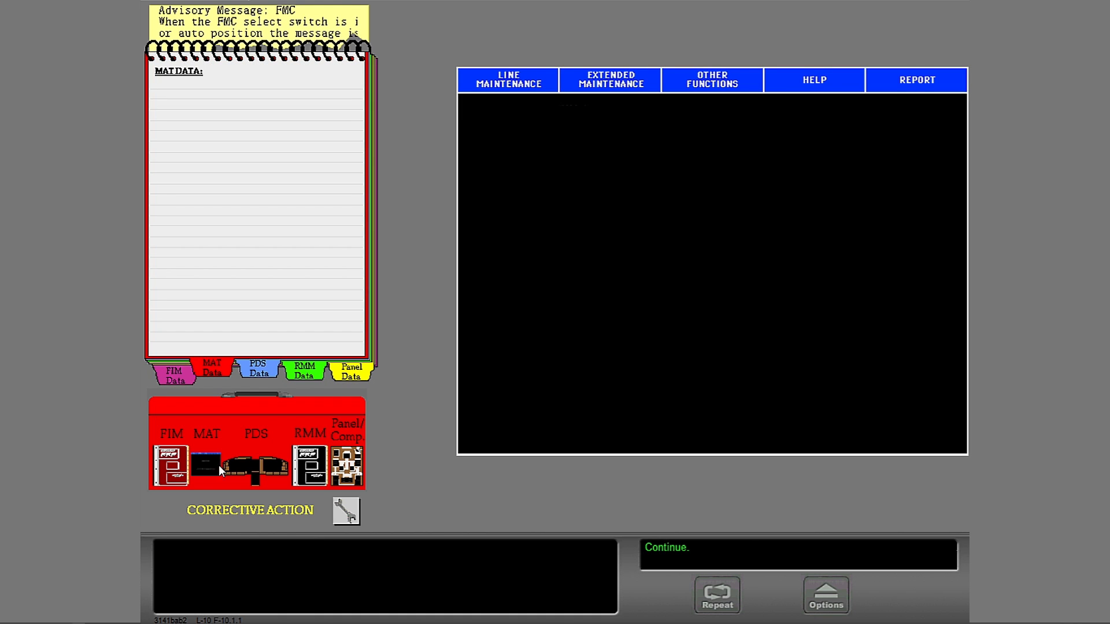
pyautogui.click(508, 80)
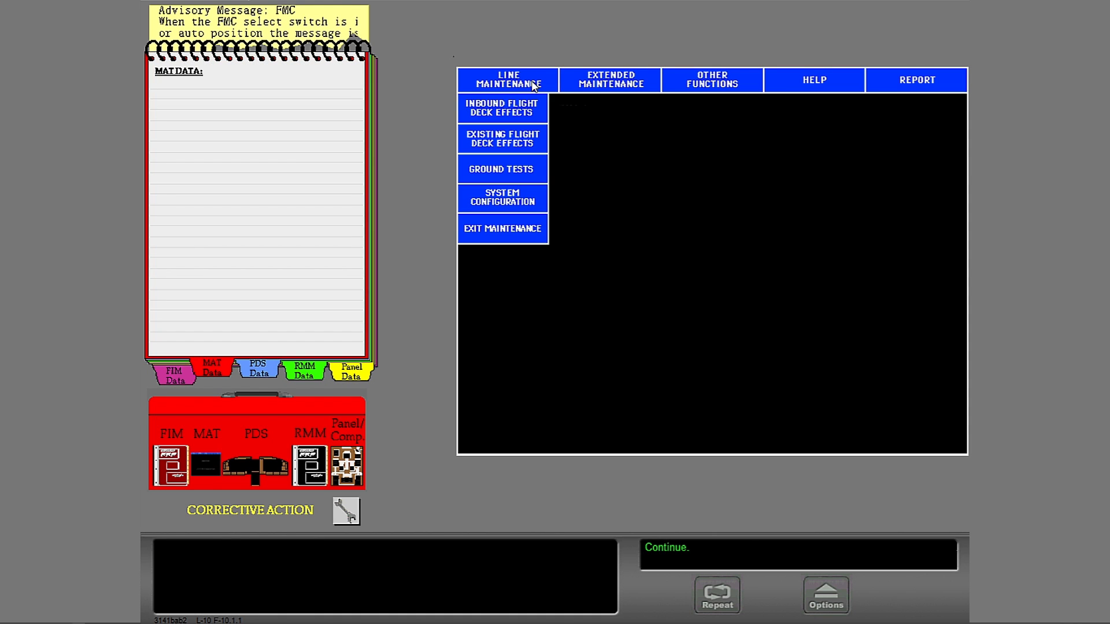
pyautogui.click(502, 109)
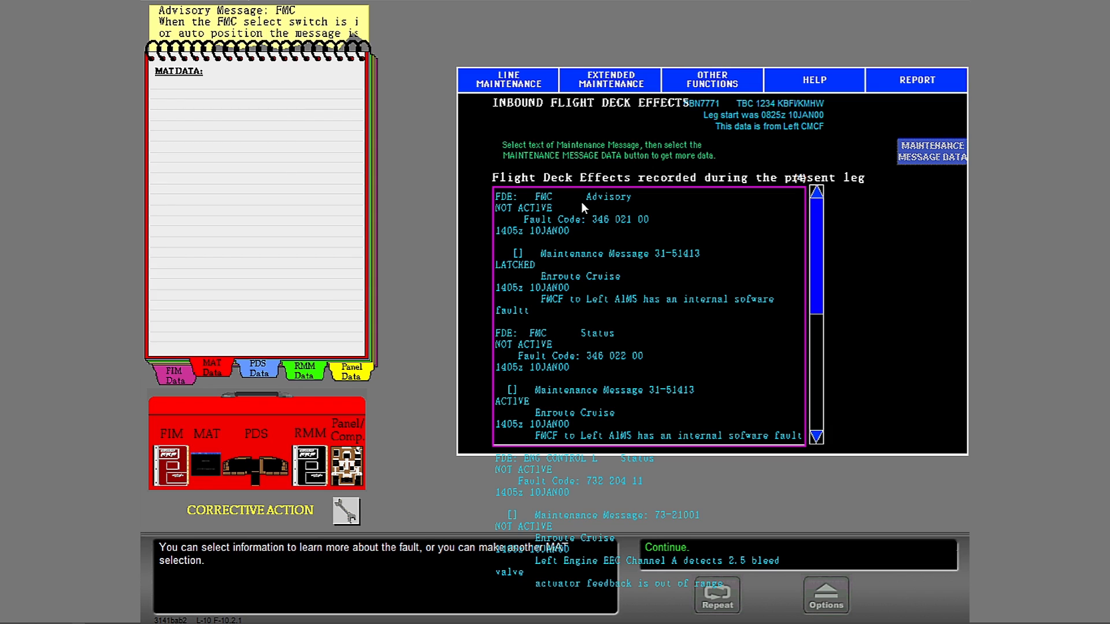
pyautogui.moveTo(577, 210)
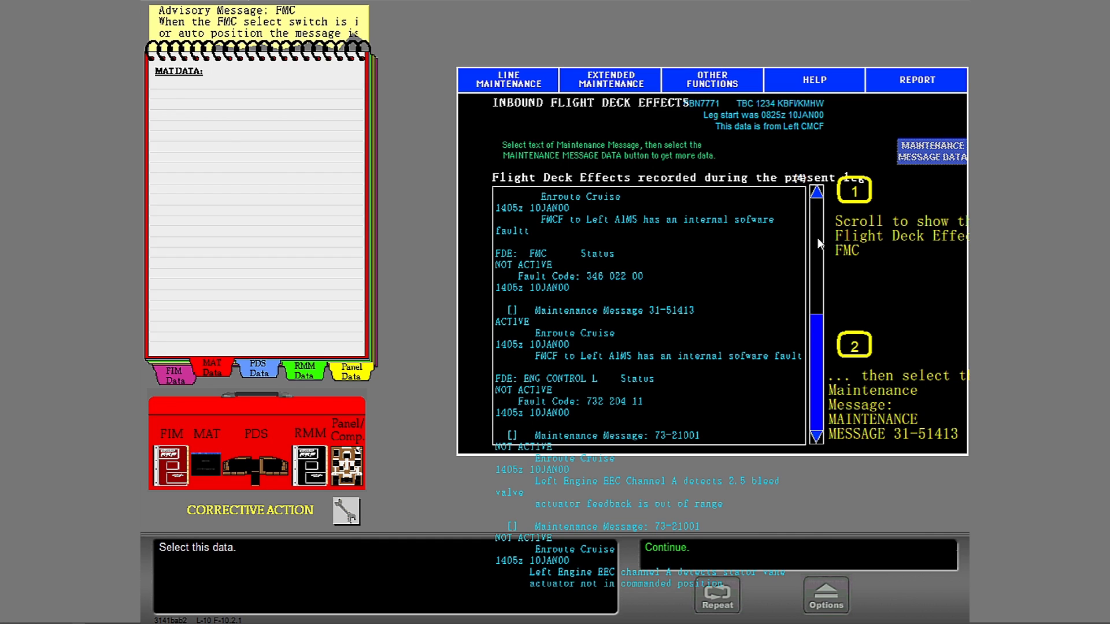
pyautogui.moveTo(568, 597)
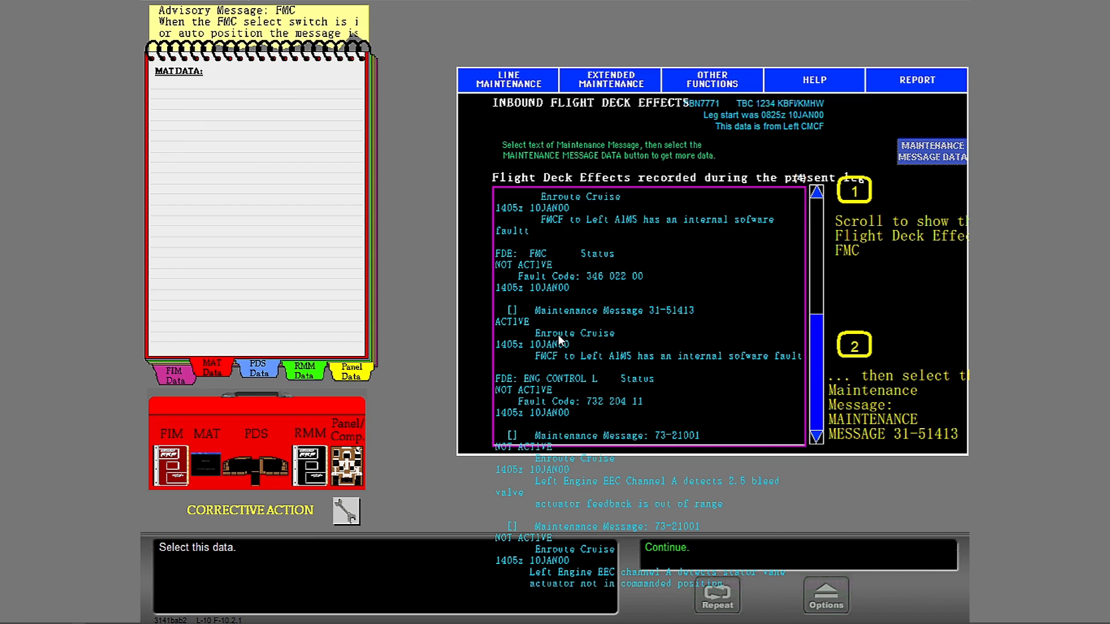
pyautogui.click(604, 208)
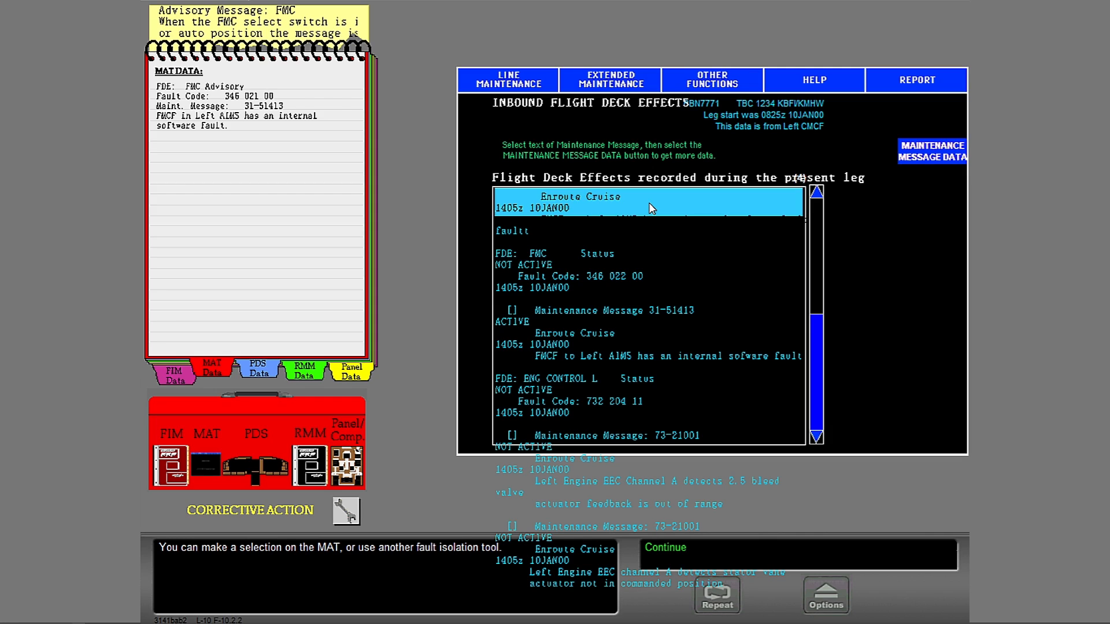
pyautogui.moveTo(717, 196)
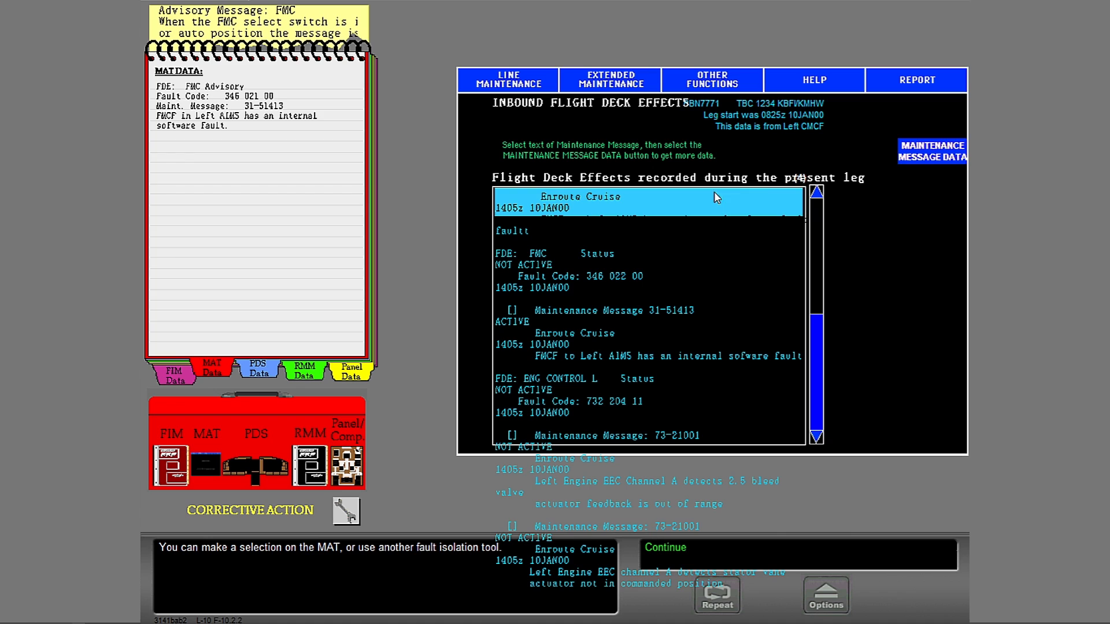
pyautogui.click(932, 151)
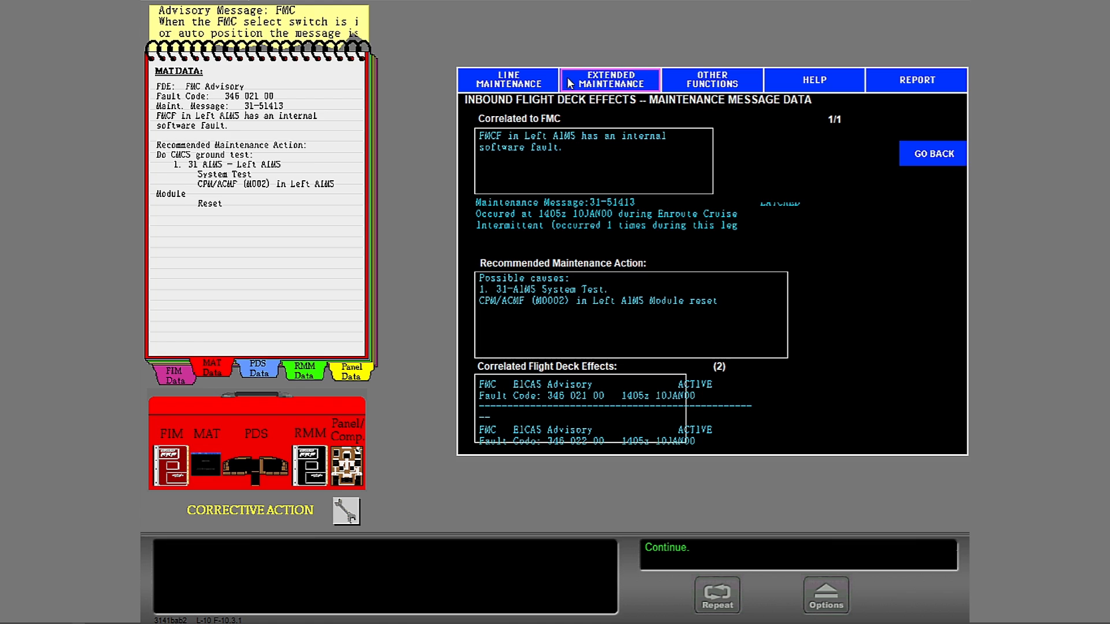
pyautogui.click(610, 80)
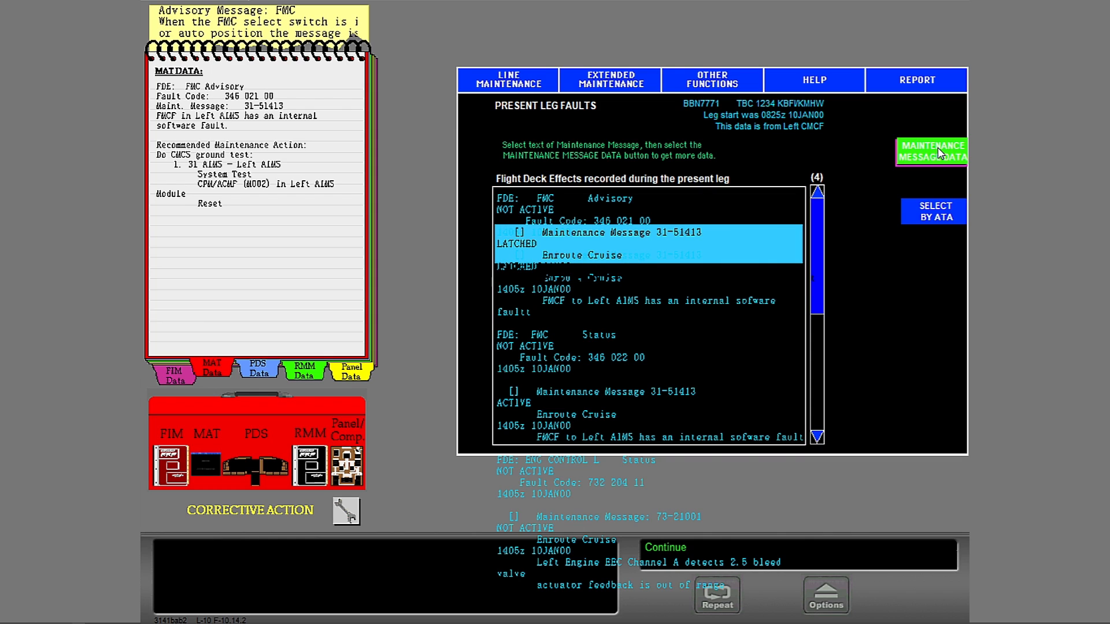
# Step: View message 31-51413's maintenance data, then again via Existing Flight Deck Effects
pyautogui.click(933, 152)
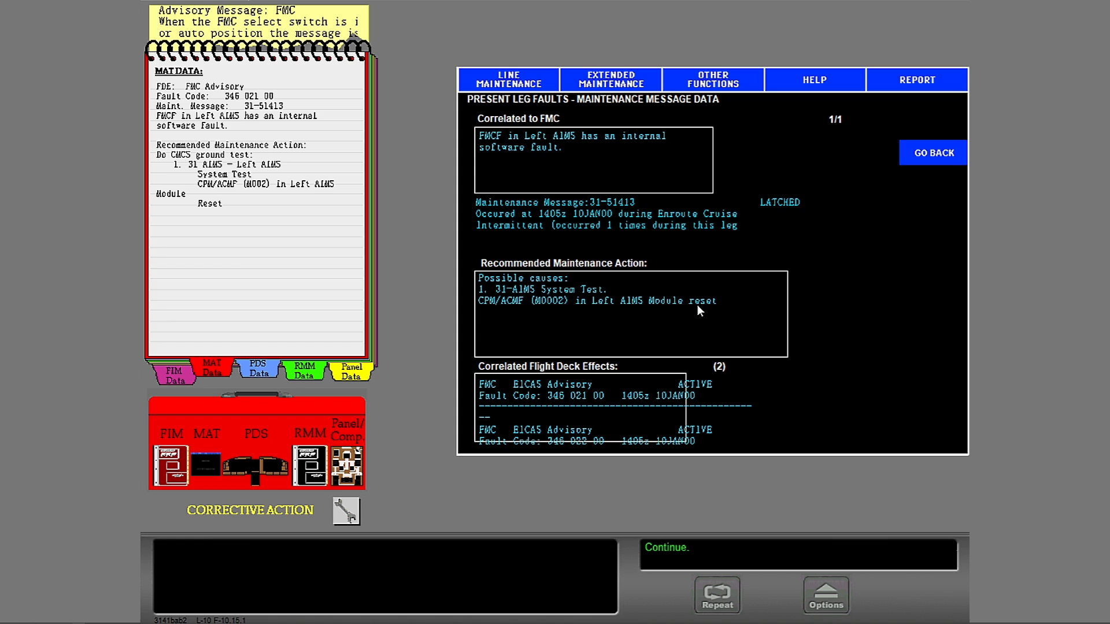
pyautogui.moveTo(648, 326)
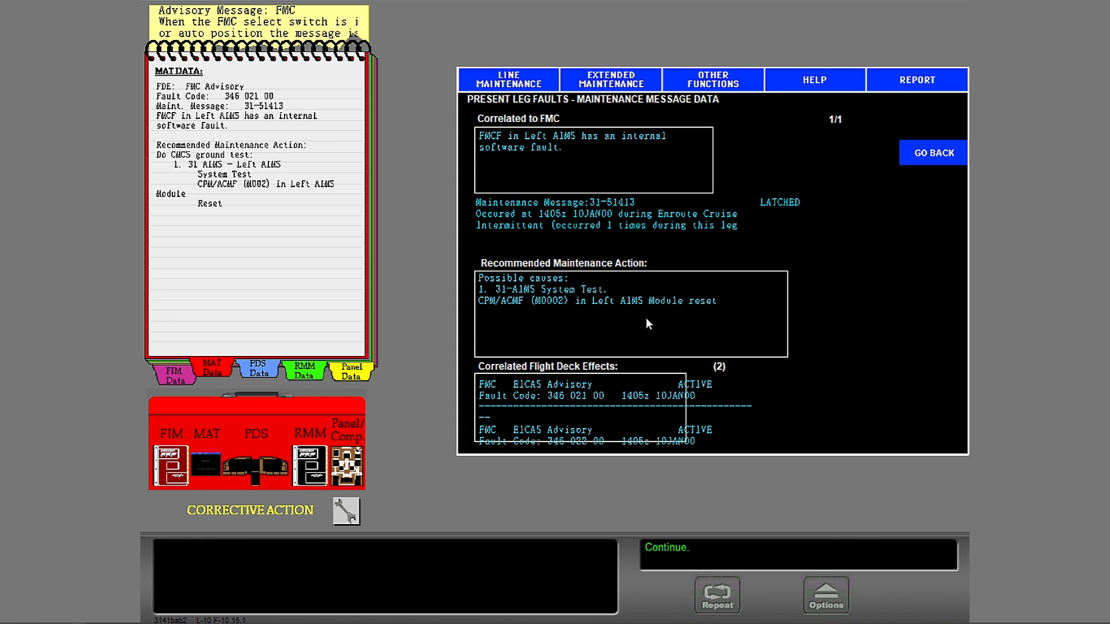
pyautogui.click(509, 79)
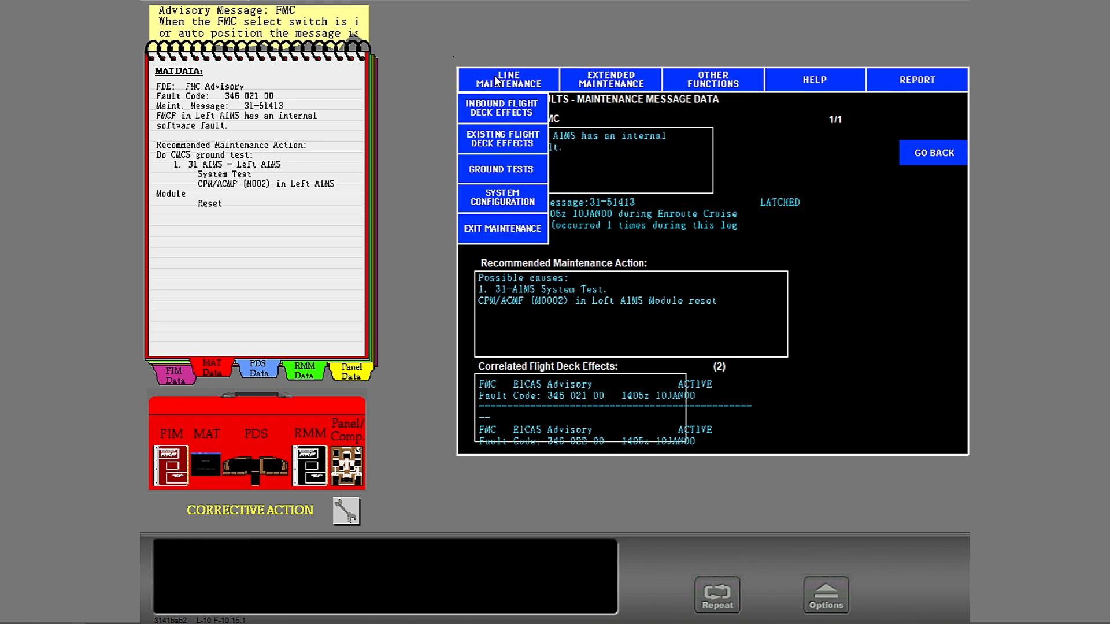
pyautogui.click(502, 138)
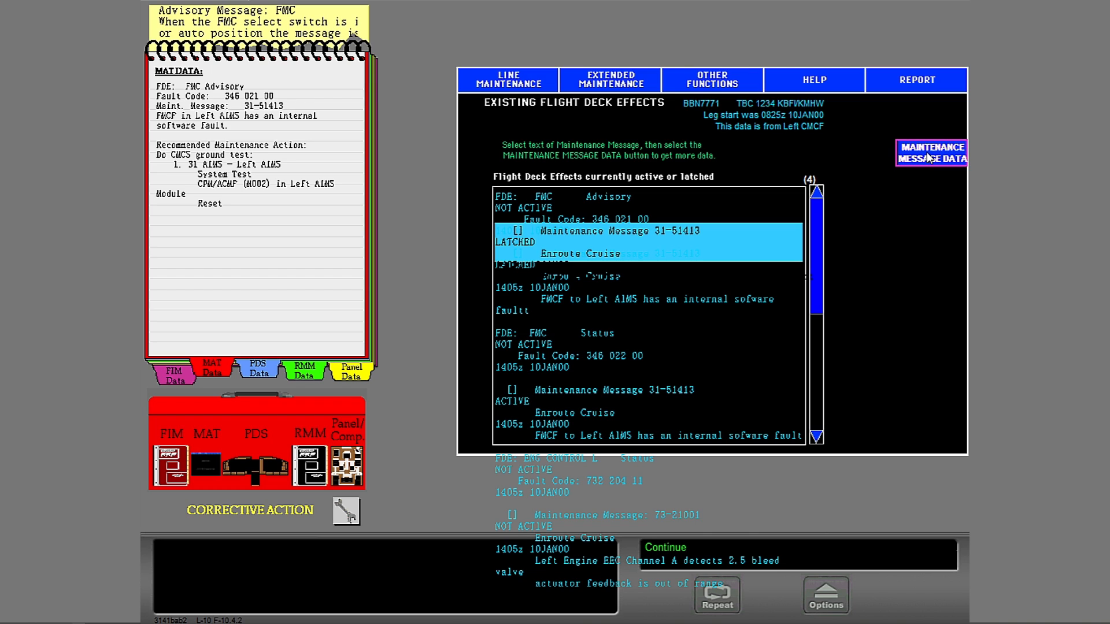
pyautogui.click(931, 153)
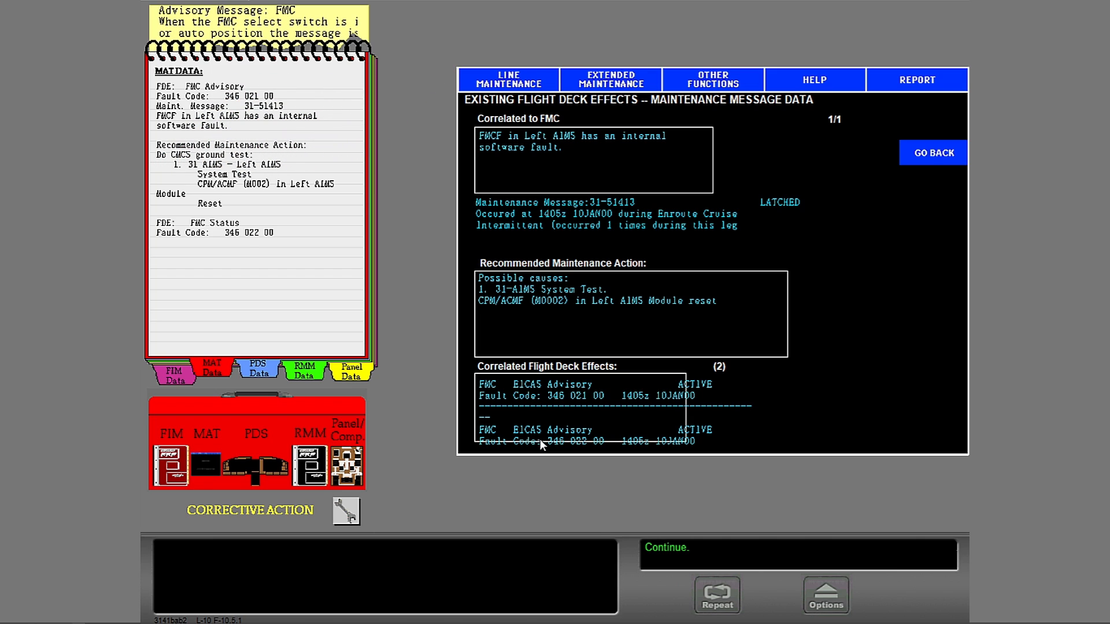
pyautogui.moveTo(561, 438)
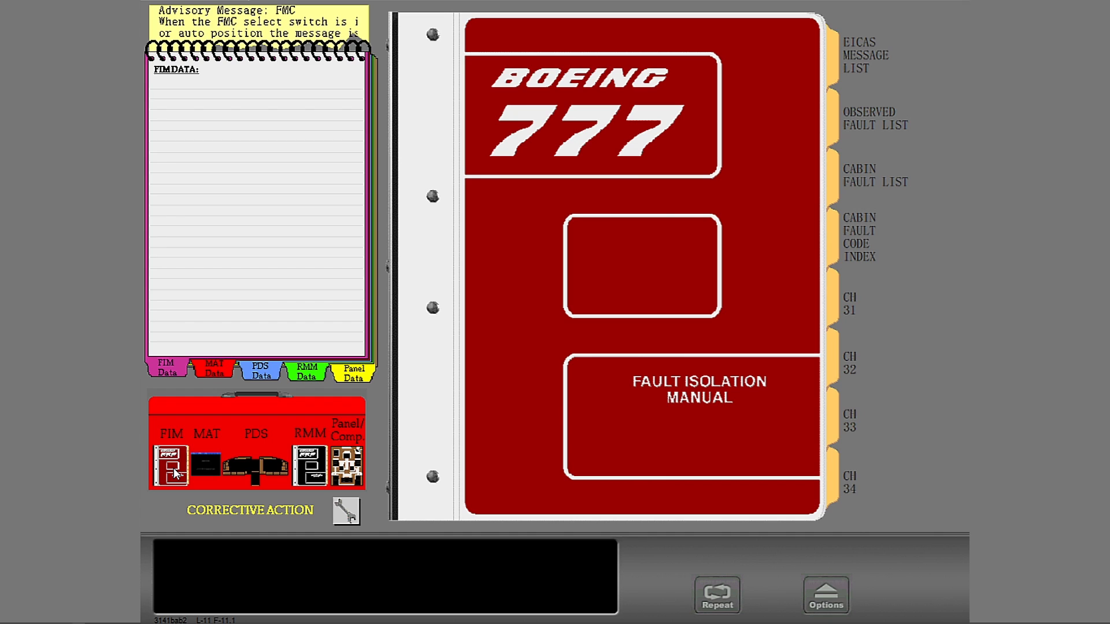
pyautogui.moveTo(874, 61)
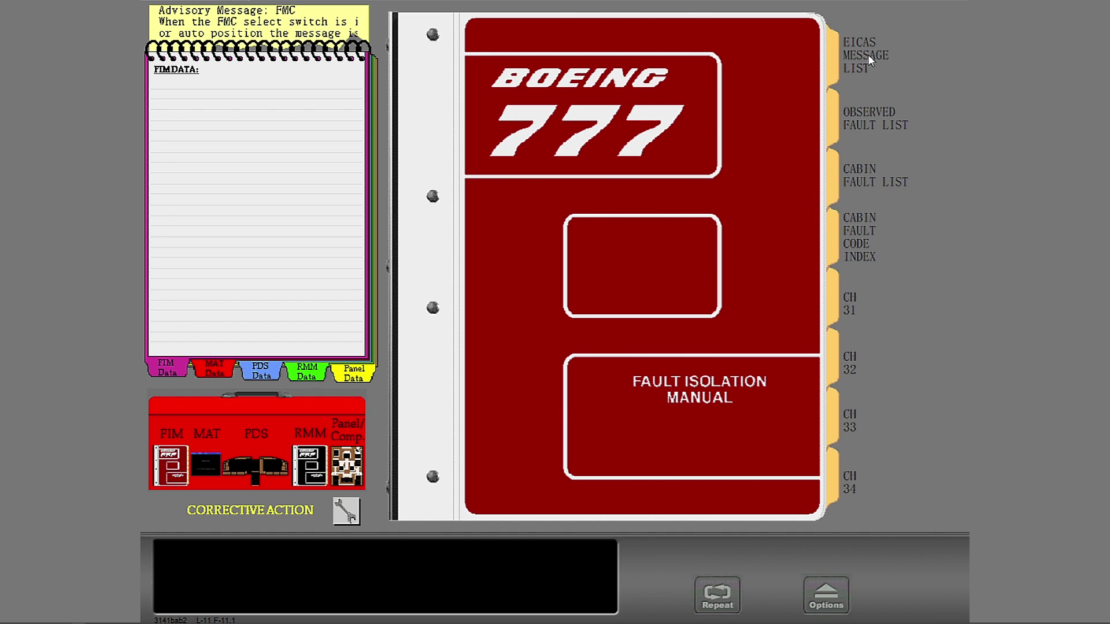
# Step: Select the FMC status EICAS message, then open the FIM at chapter 34 Navigation
pyautogui.click(862, 56)
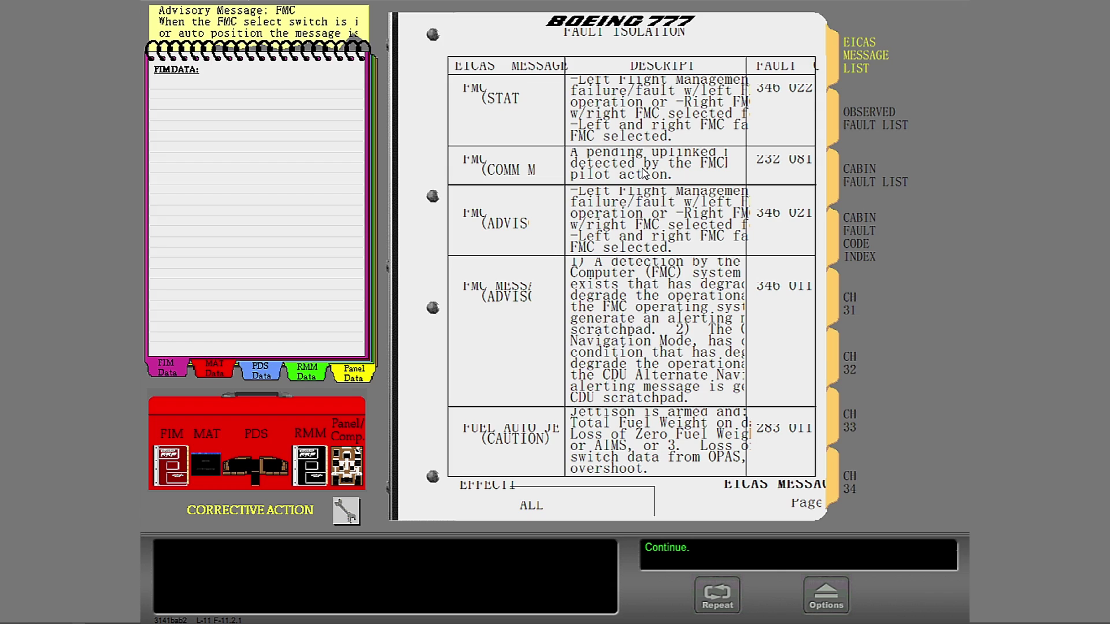
pyautogui.click(508, 98)
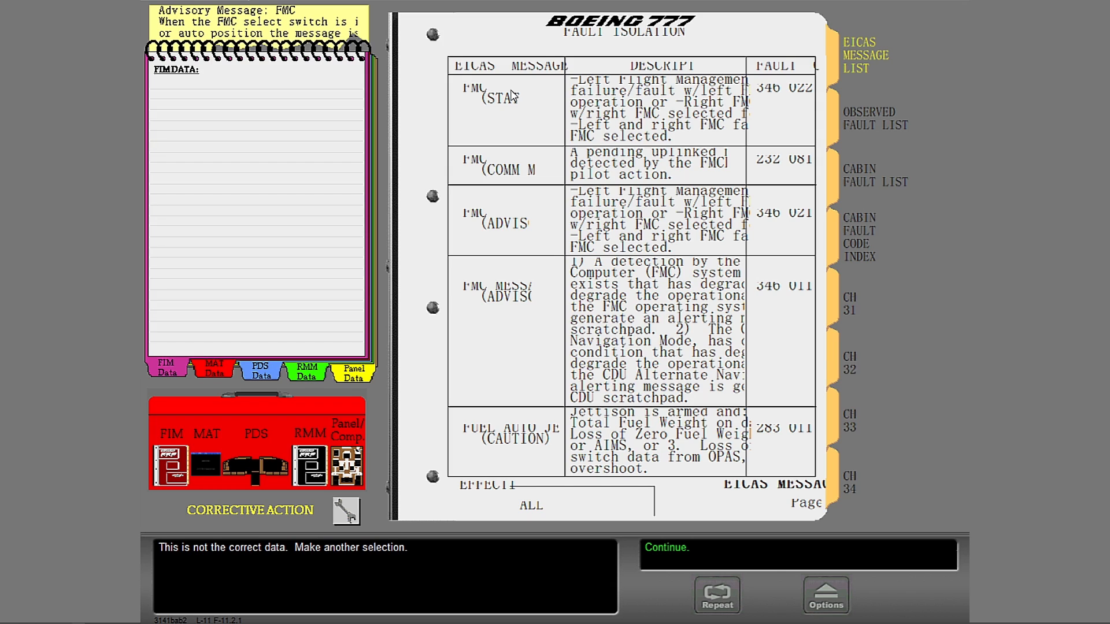
pyautogui.moveTo(531, 249)
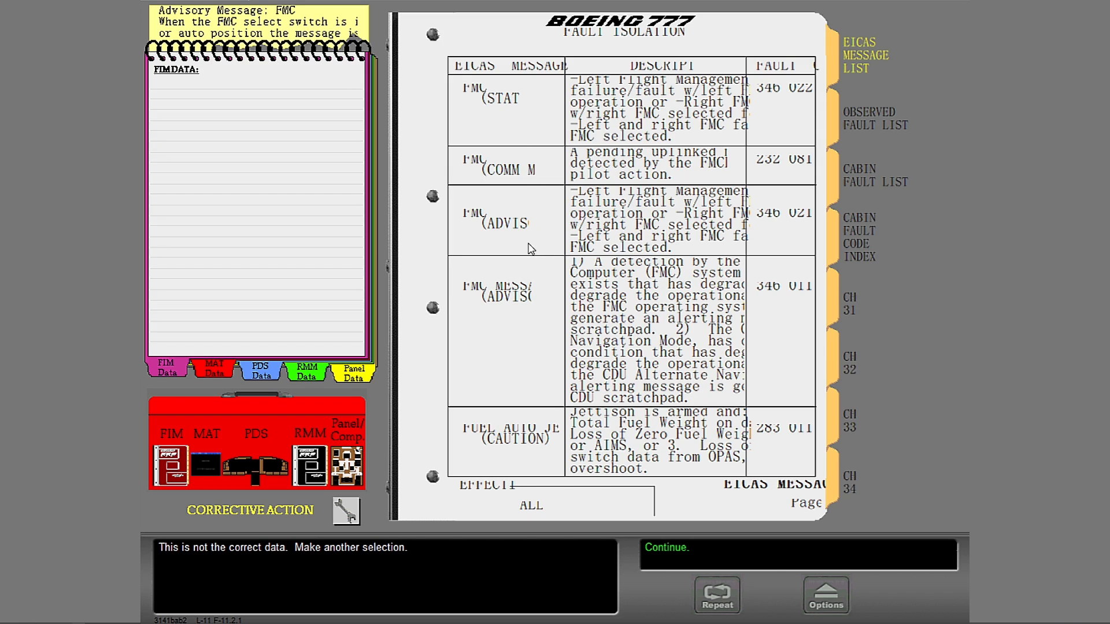
pyautogui.moveTo(849, 363)
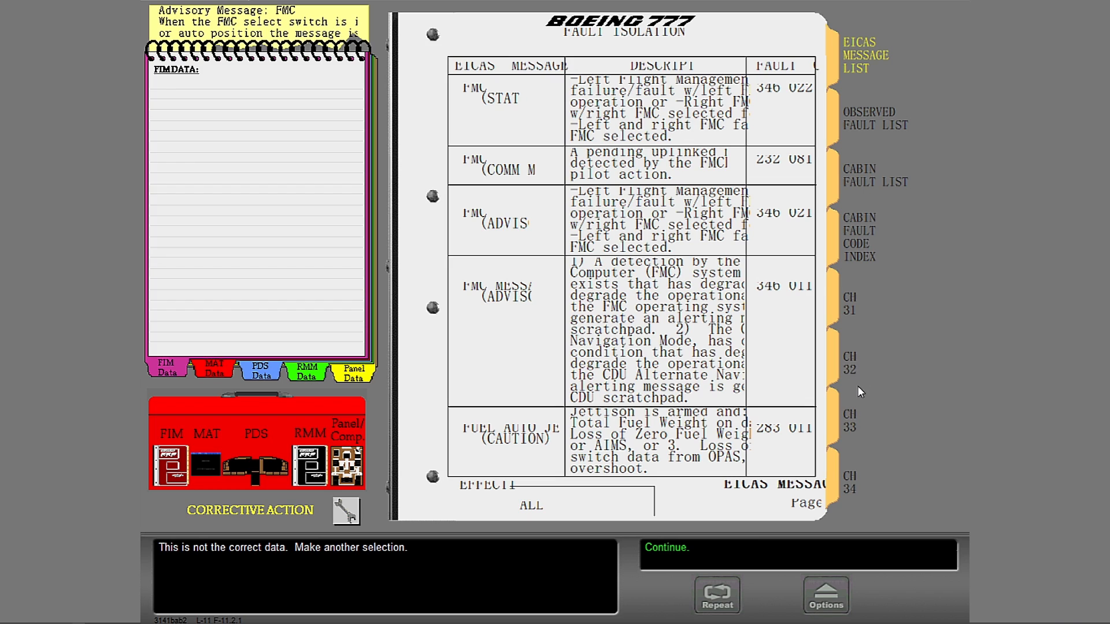
pyautogui.click(850, 482)
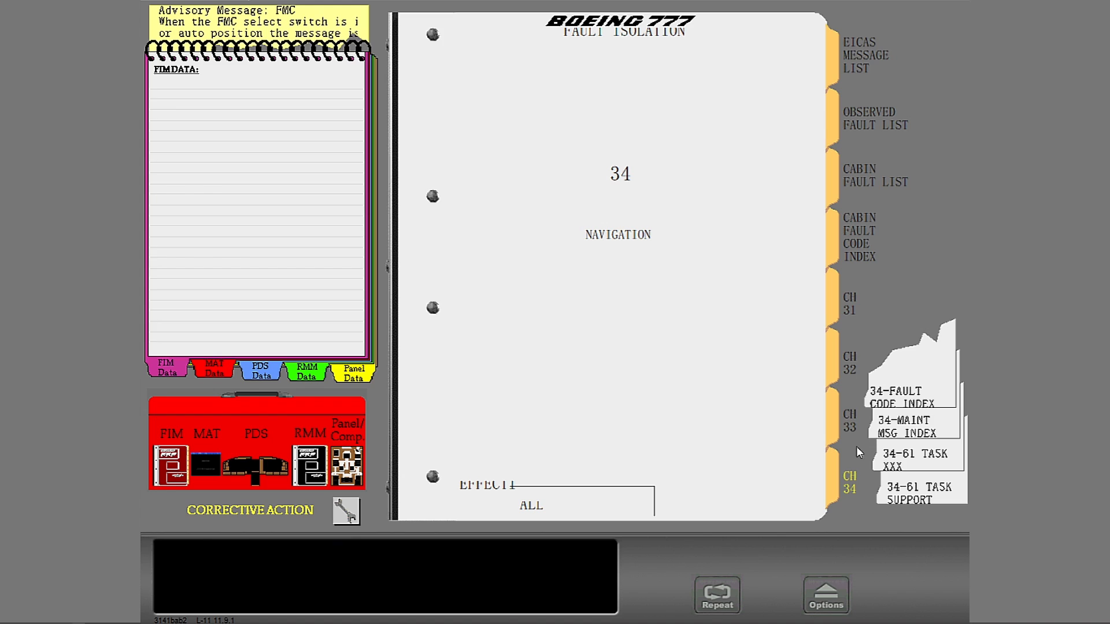
# Step: Record task 31-XX for fault code 346 021 from the chapter 34 index, then open chapter 31
pyautogui.click(900, 397)
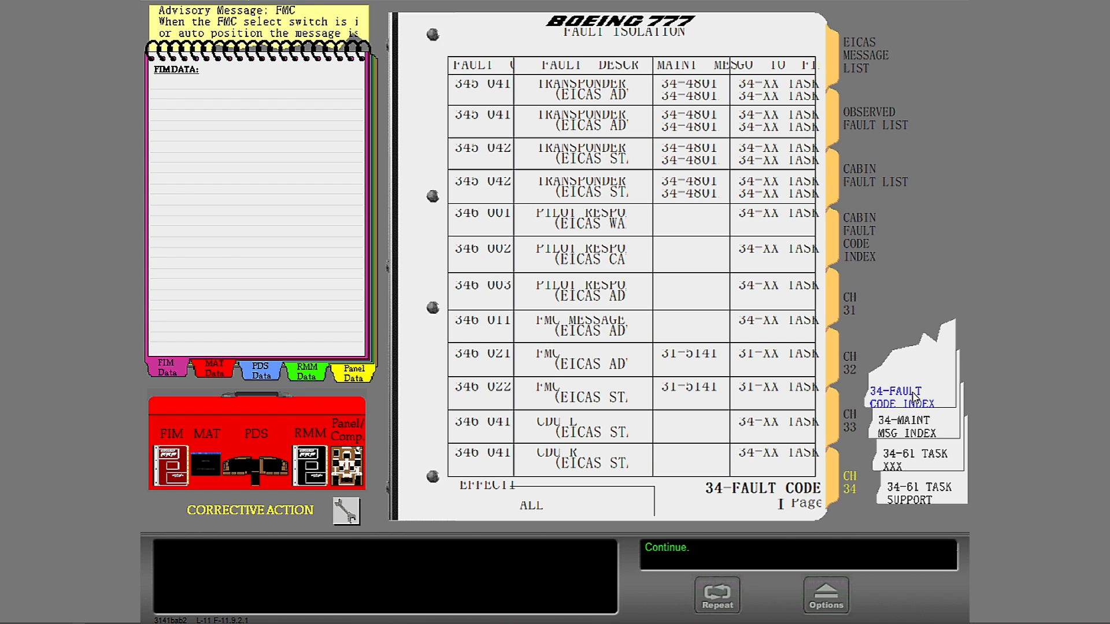
pyautogui.click(212, 370)
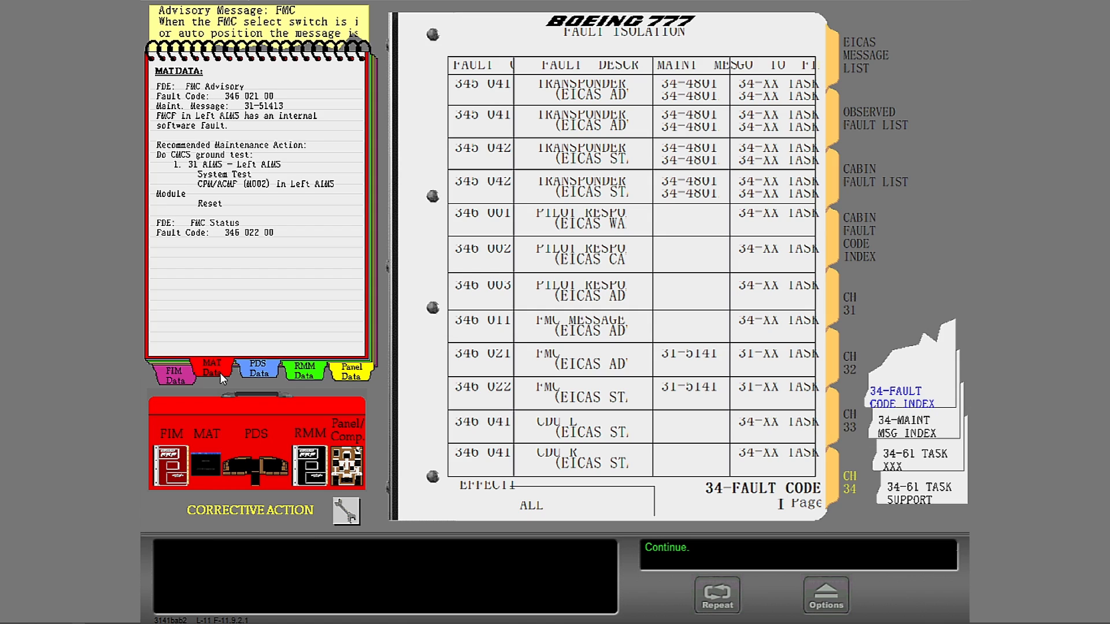
pyautogui.moveTo(485, 324)
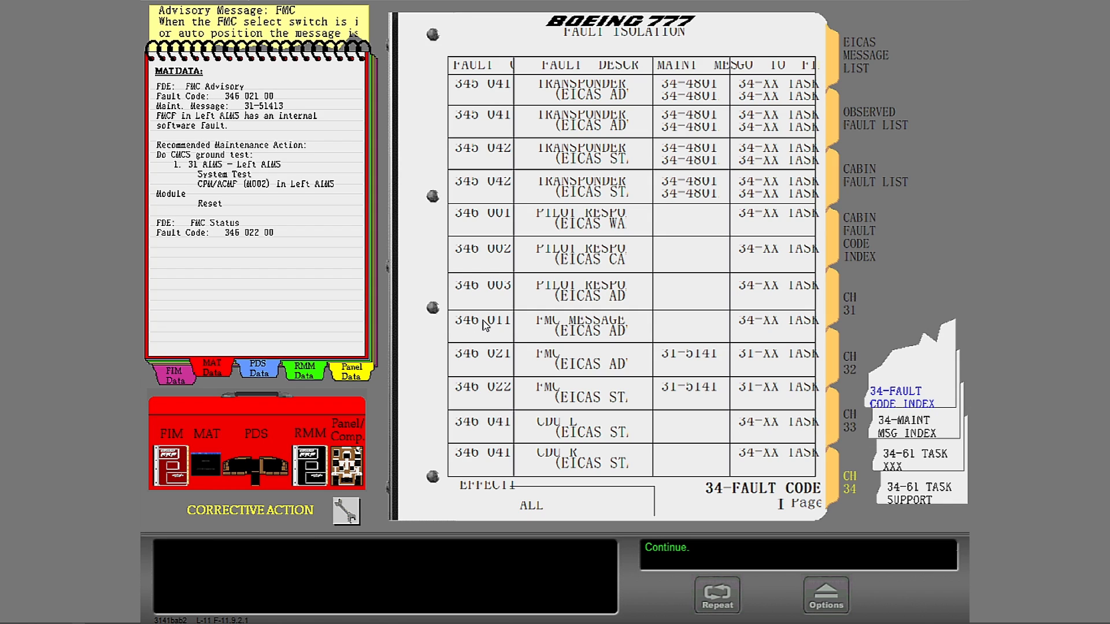
pyautogui.moveTo(494, 227)
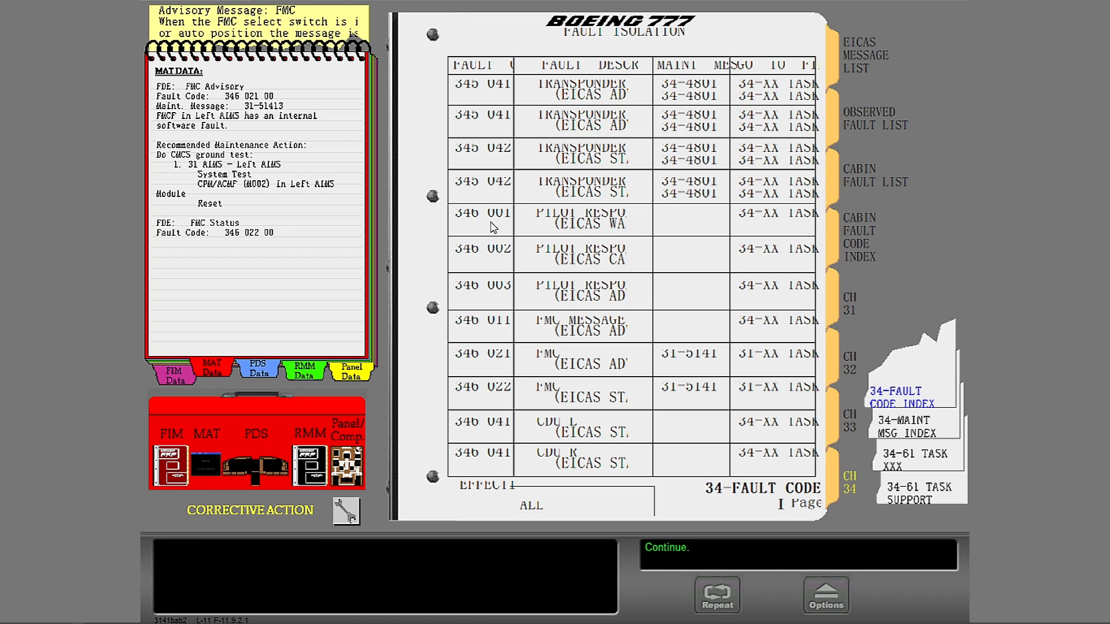
pyautogui.moveTo(495, 367)
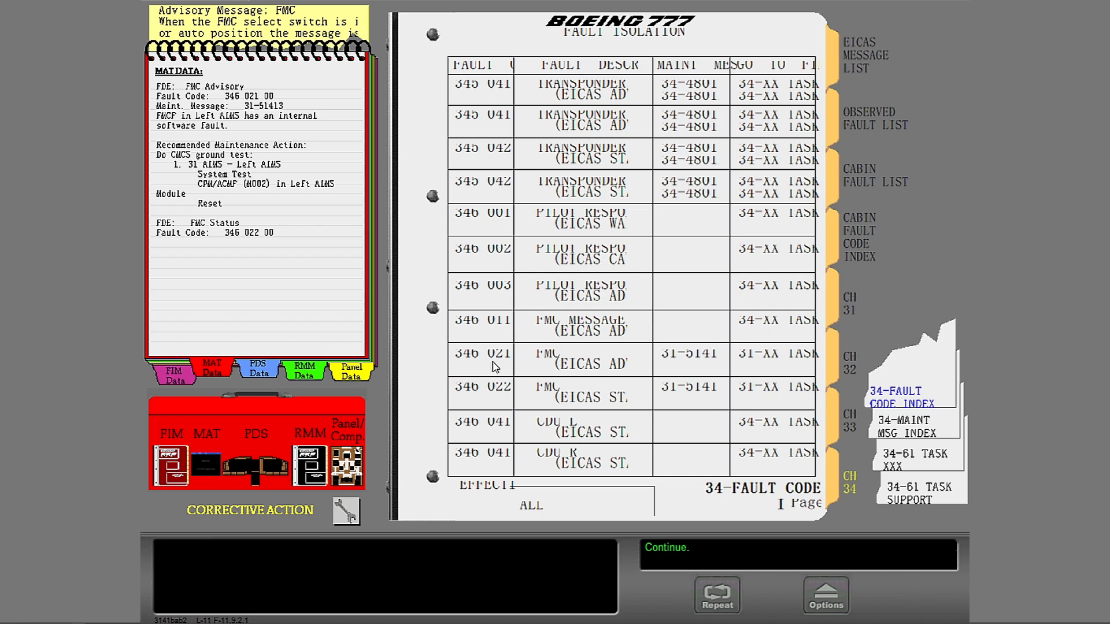
pyautogui.moveTo(493, 267)
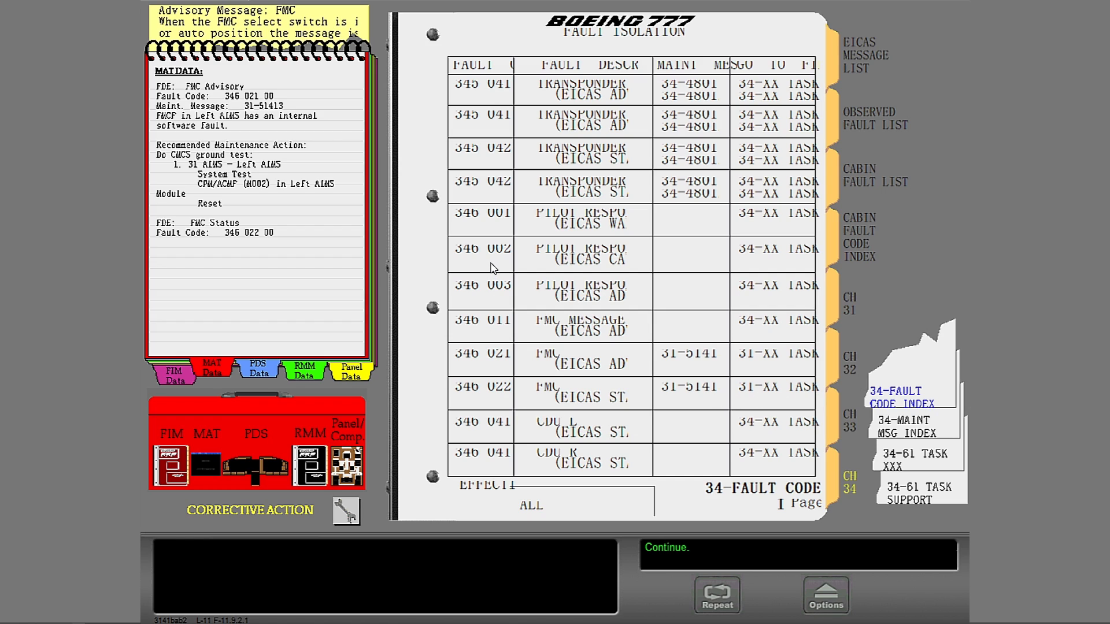
pyautogui.moveTo(516, 274)
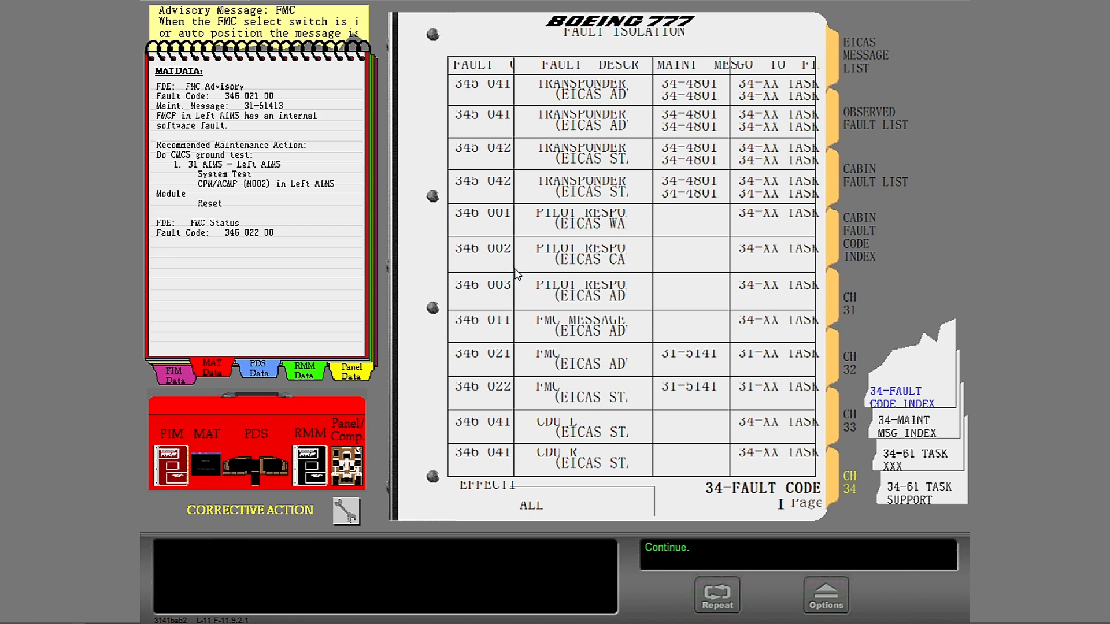
pyautogui.click(173, 371)
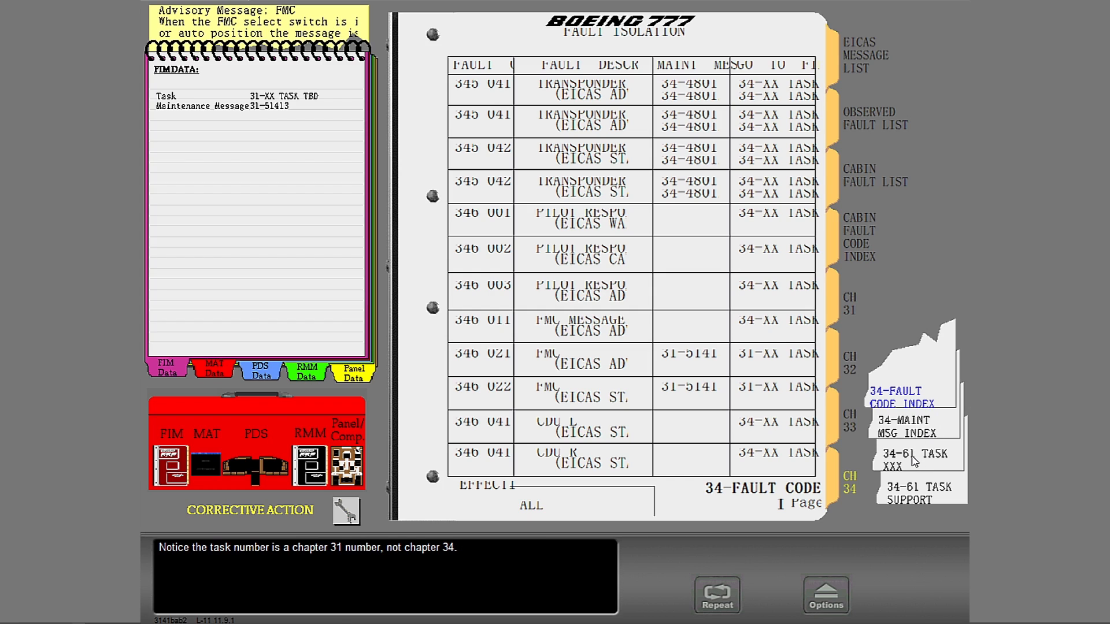
pyautogui.moveTo(912, 505)
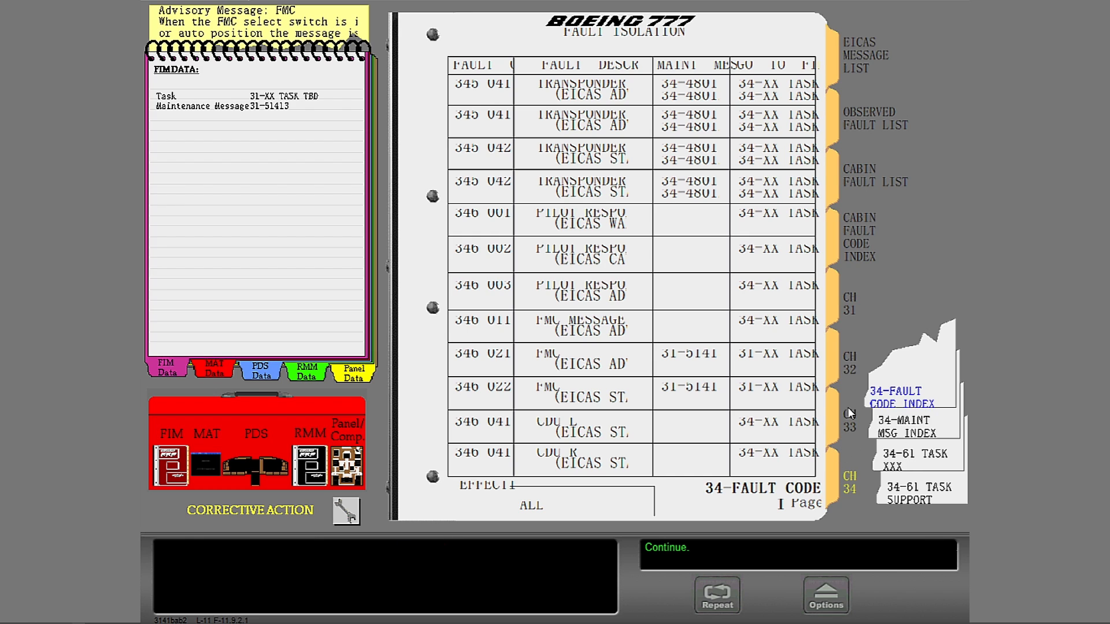
pyautogui.click(849, 303)
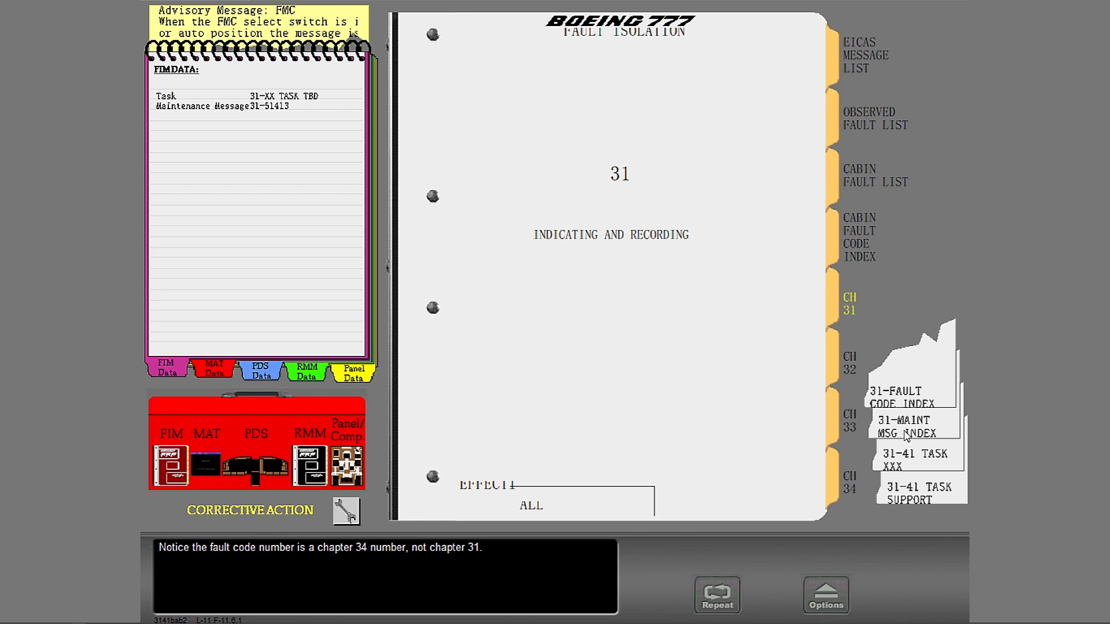
pyautogui.moveTo(905, 441)
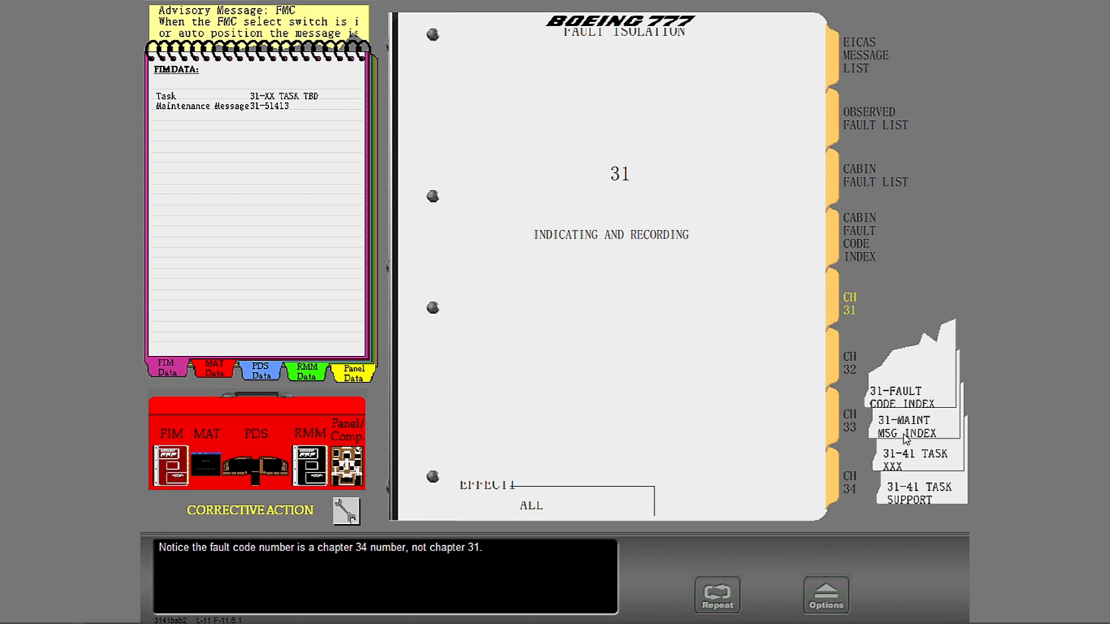
pyautogui.moveTo(892, 433)
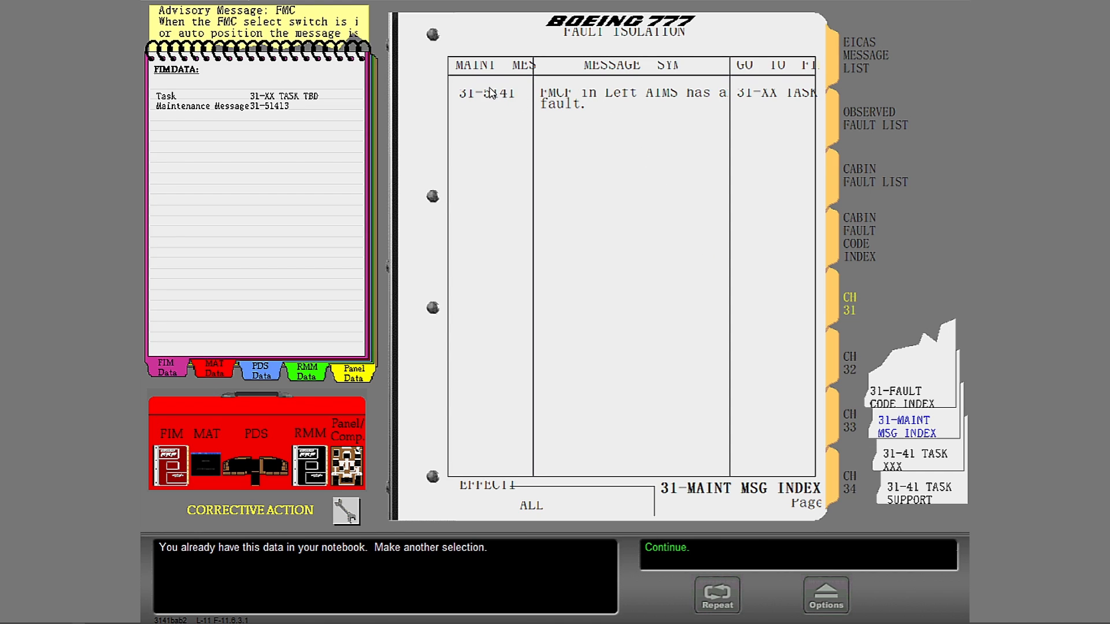
# Step: Open the 31-41 Left AIMS FMCF fault isolation task page
pyautogui.click(903, 454)
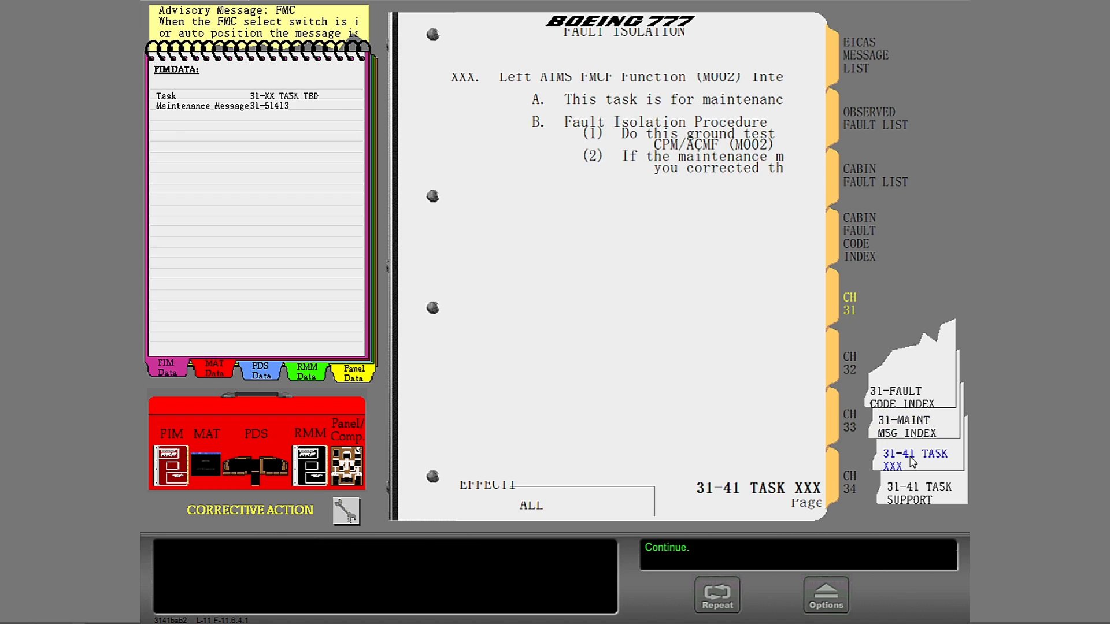
pyautogui.moveTo(719, 152)
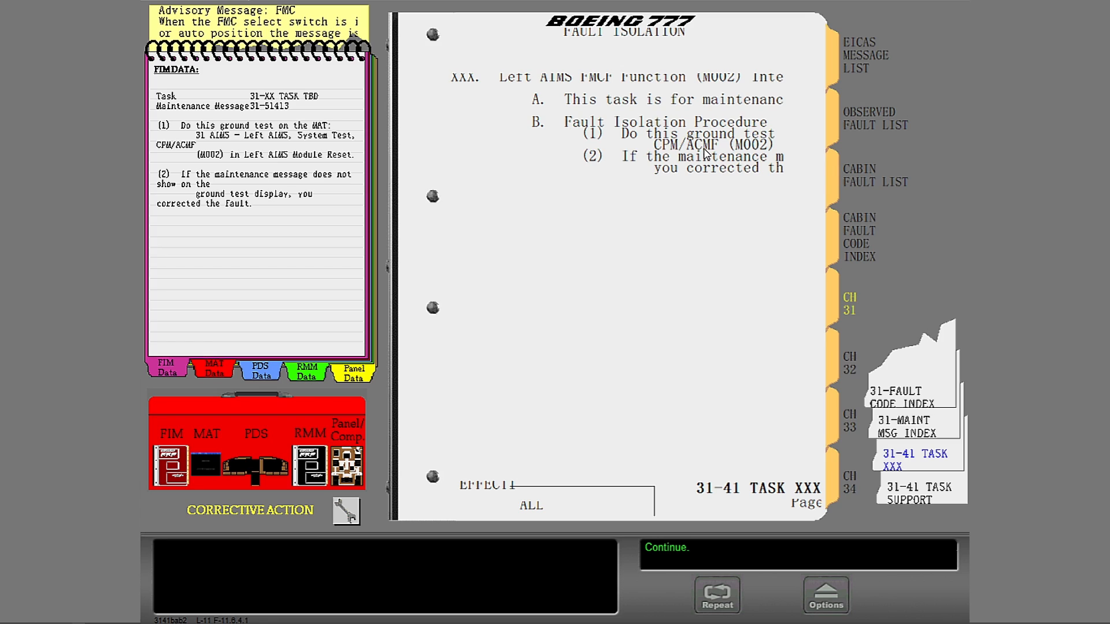
pyautogui.moveTo(421, 310)
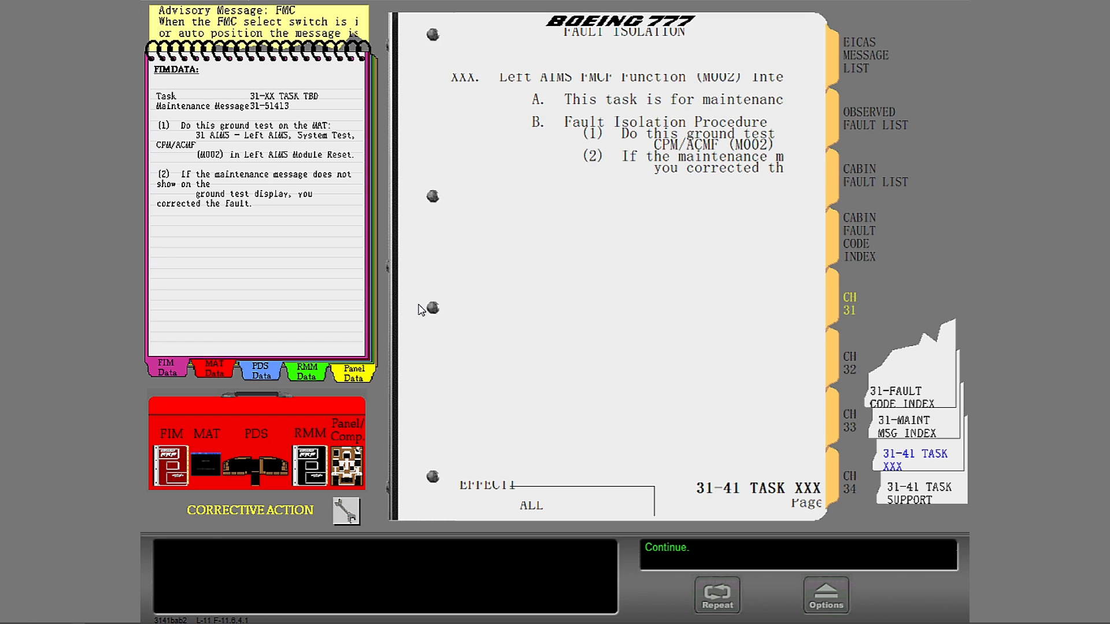
pyautogui.moveTo(348, 517)
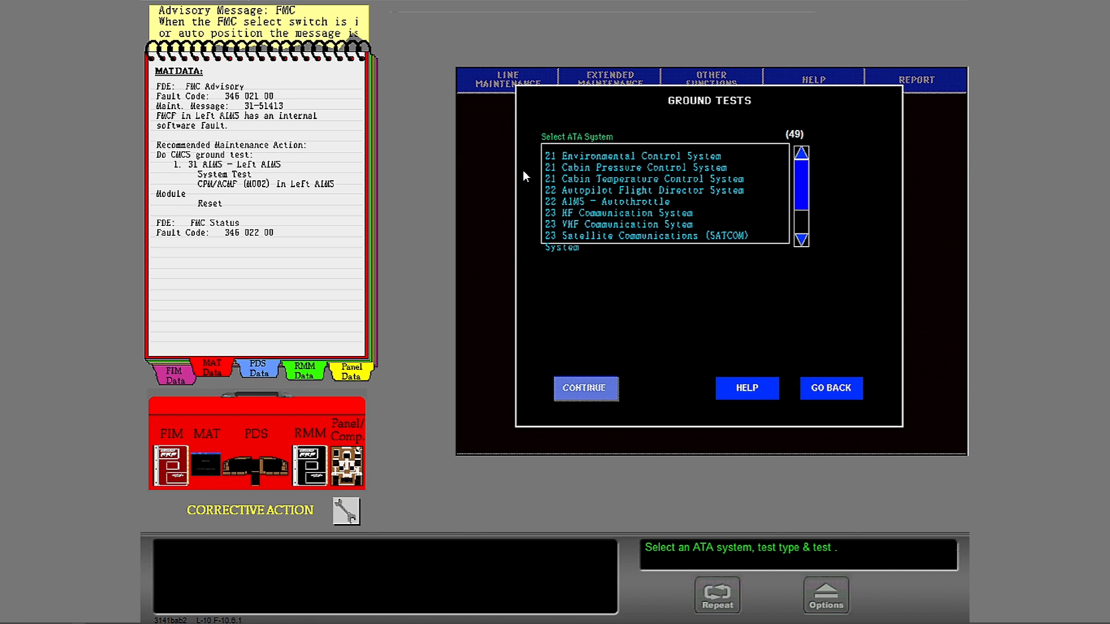
pyautogui.moveTo(803, 188)
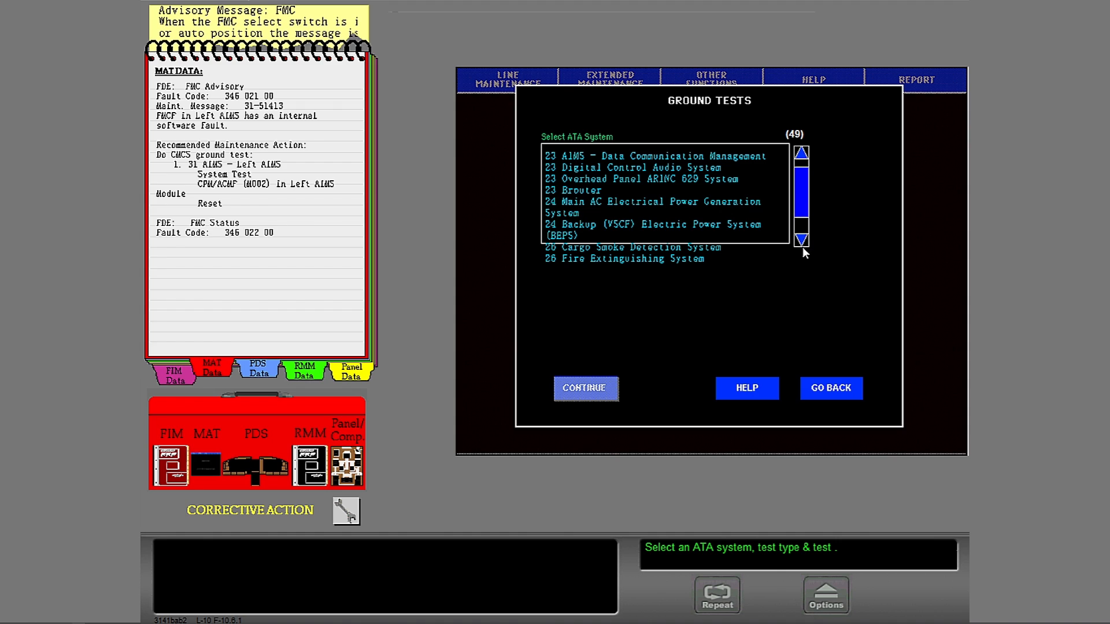
# Step: Pick 31 AIMS - Left AIMS on the MAT Ground Tests system list
pyautogui.click(800, 237)
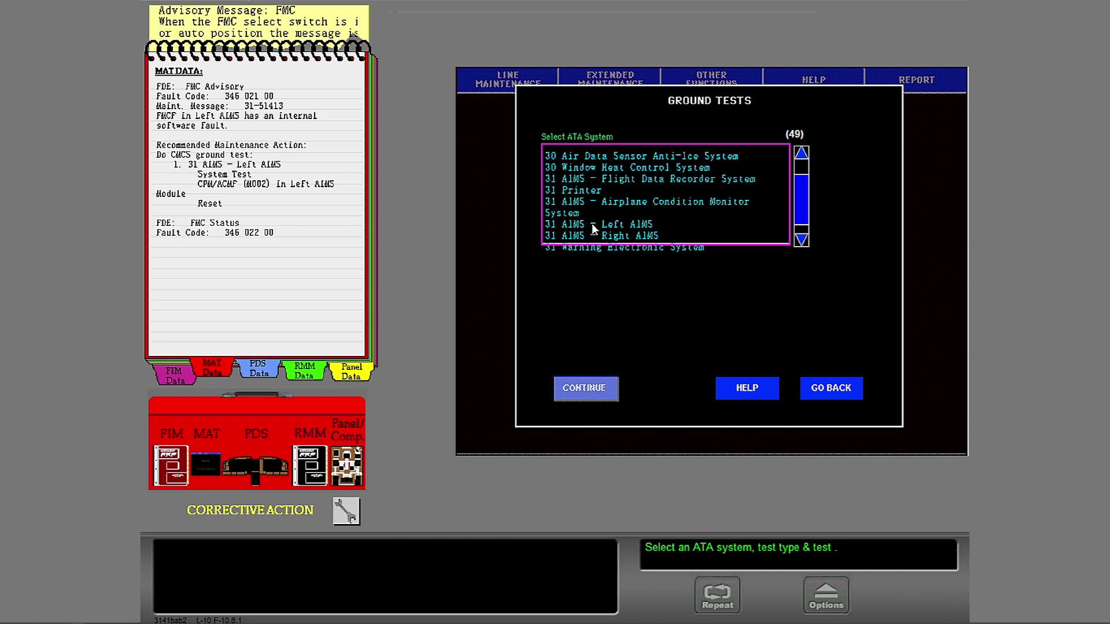
pyautogui.click(610, 225)
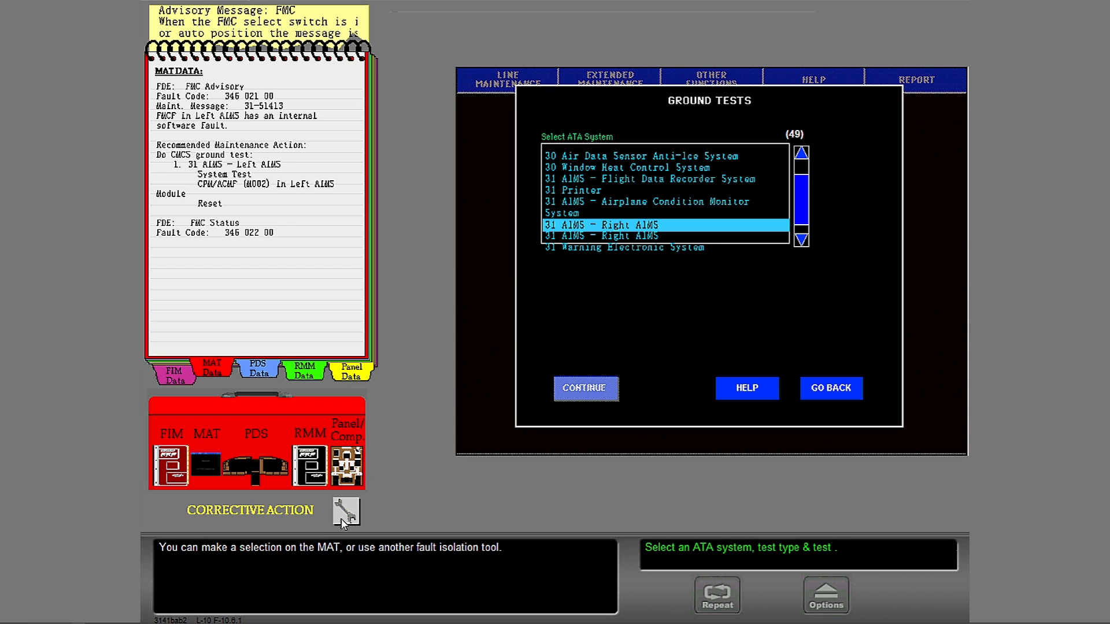
# Step: Choose CPM/ACMF Module Reset as the corrective action and continue to the summary
pyautogui.click(585, 388)
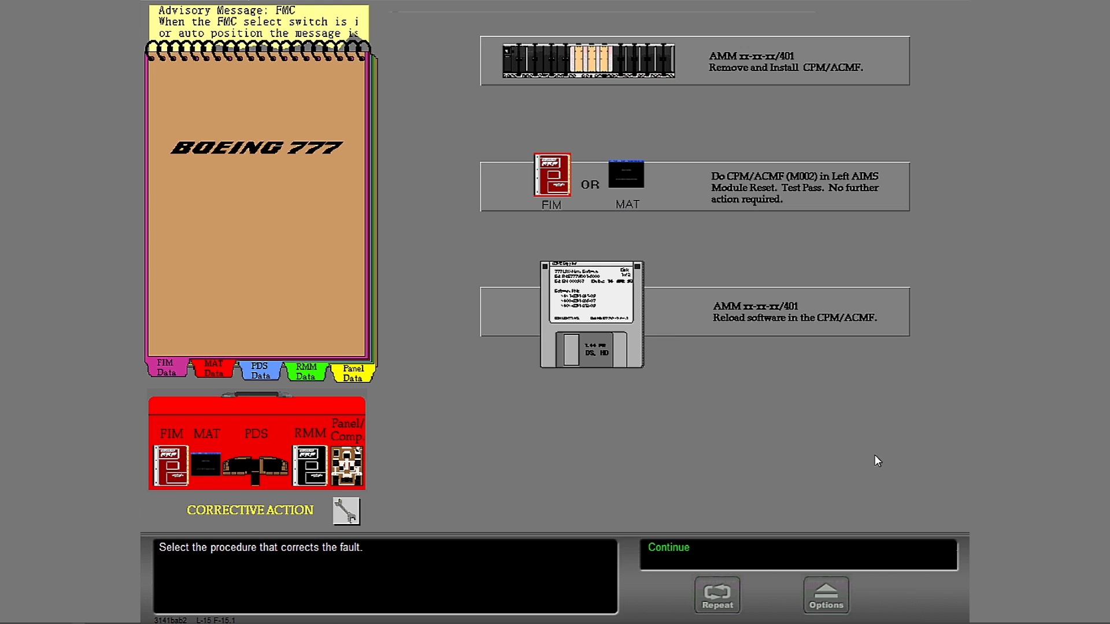
pyautogui.moveTo(905, 265)
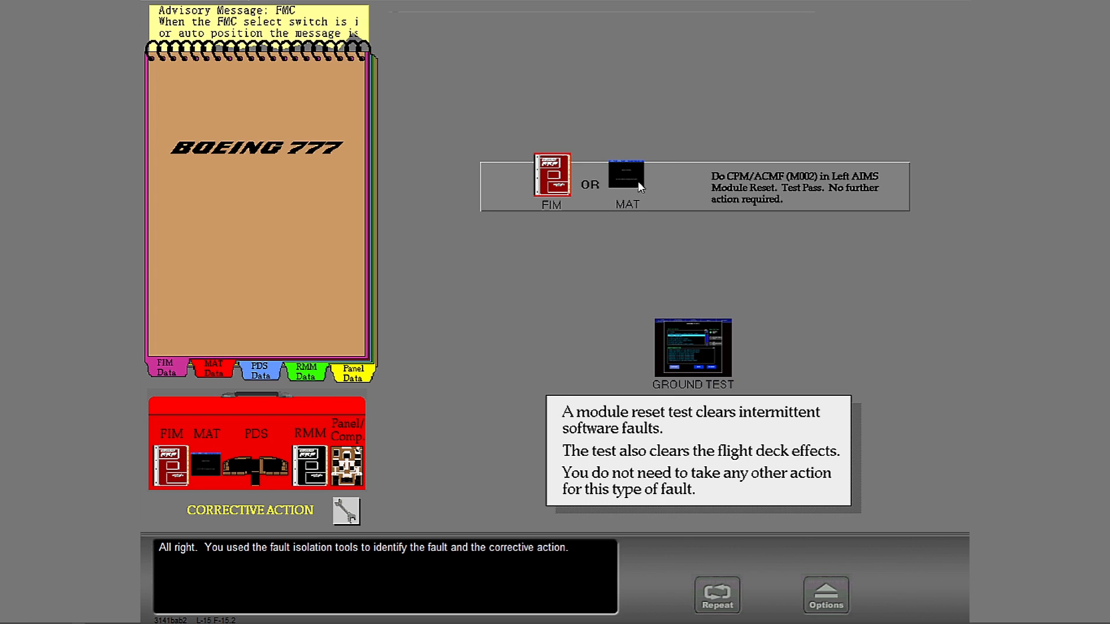
pyautogui.moveTo(958, 378)
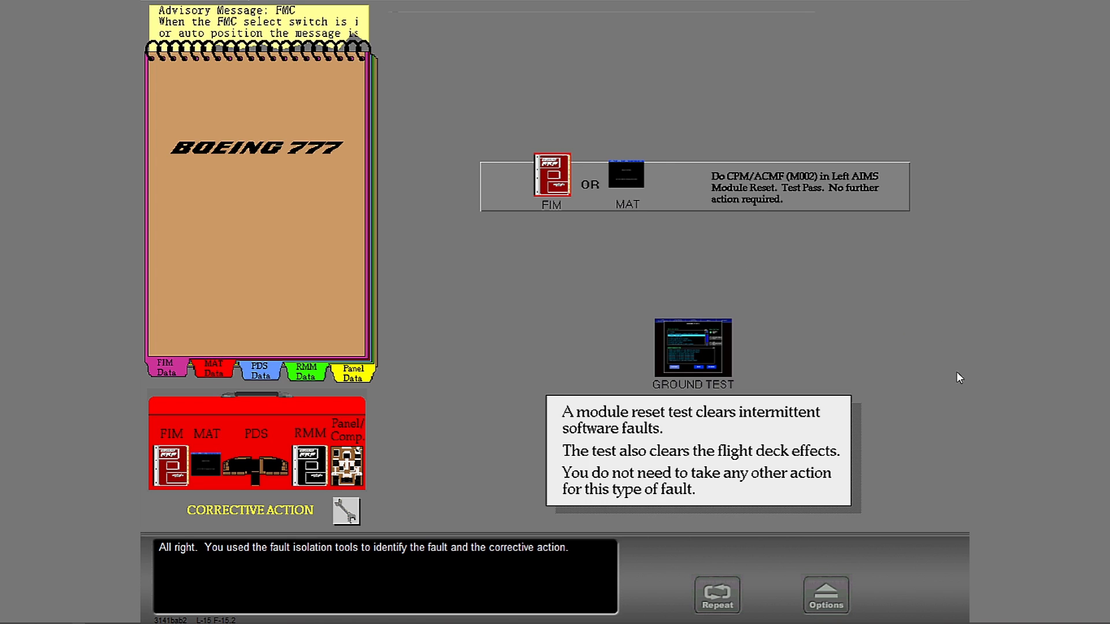
pyautogui.moveTo(954, 376)
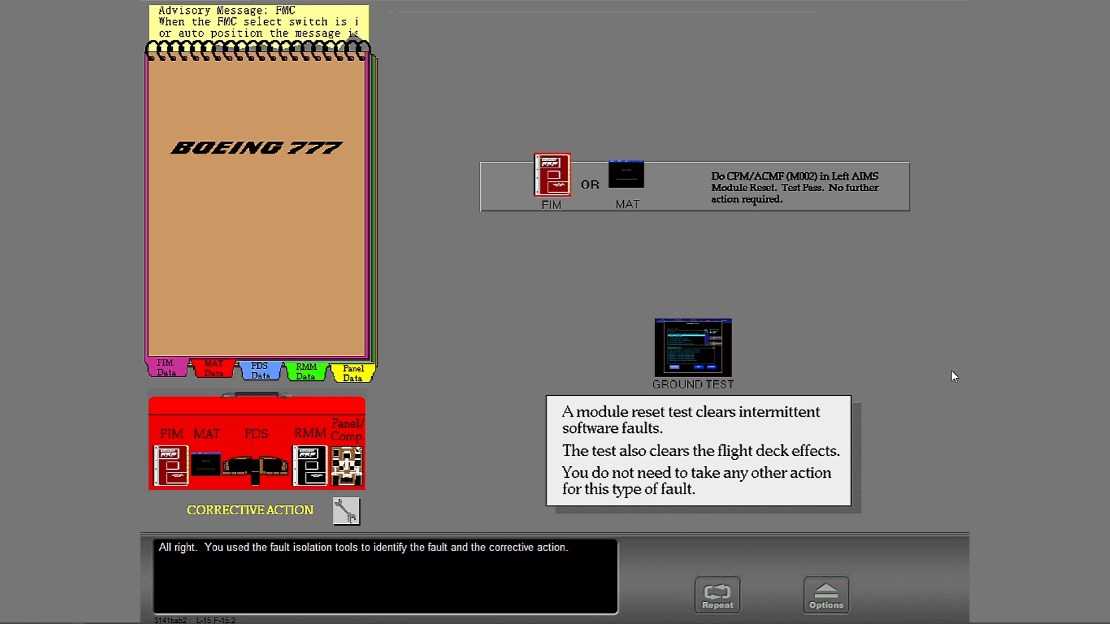
pyautogui.moveTo(731, 358)
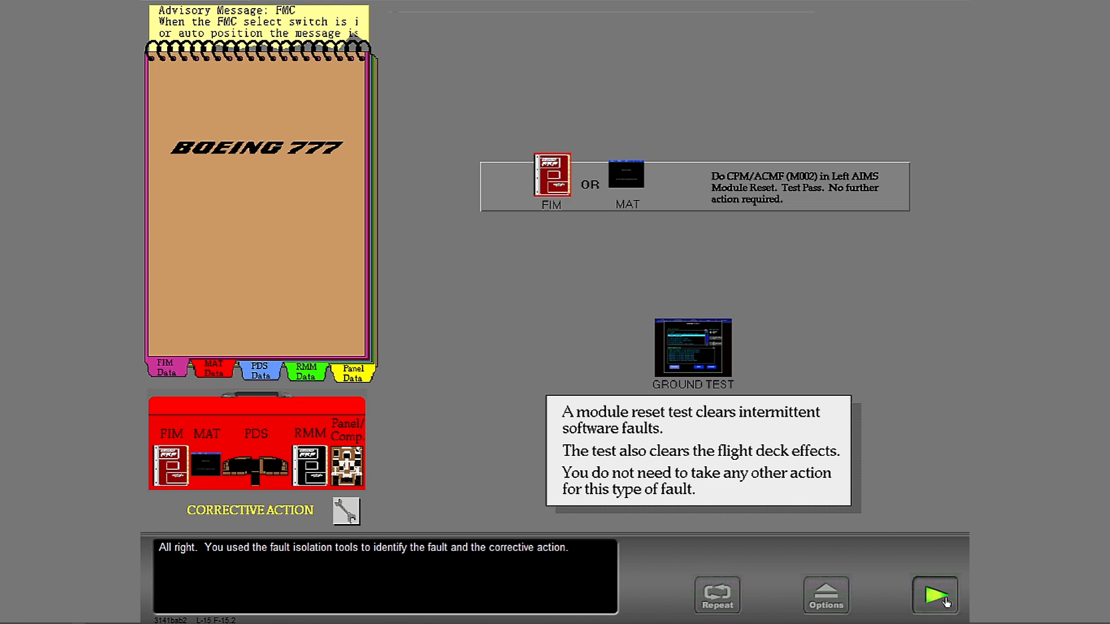
pyautogui.click(934, 596)
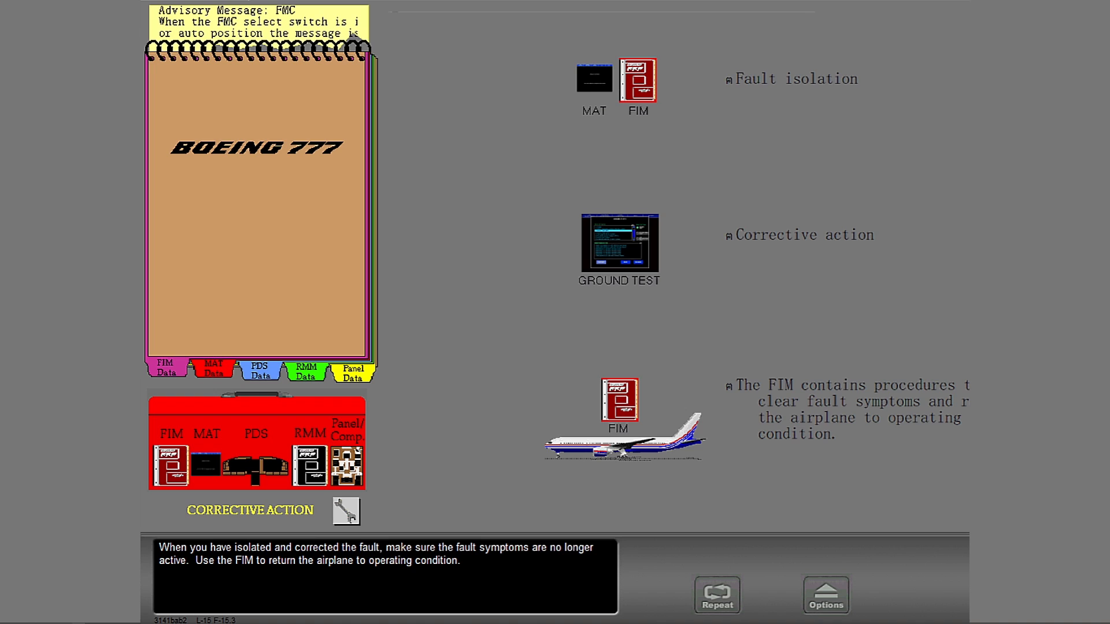
pyautogui.moveTo(933, 573)
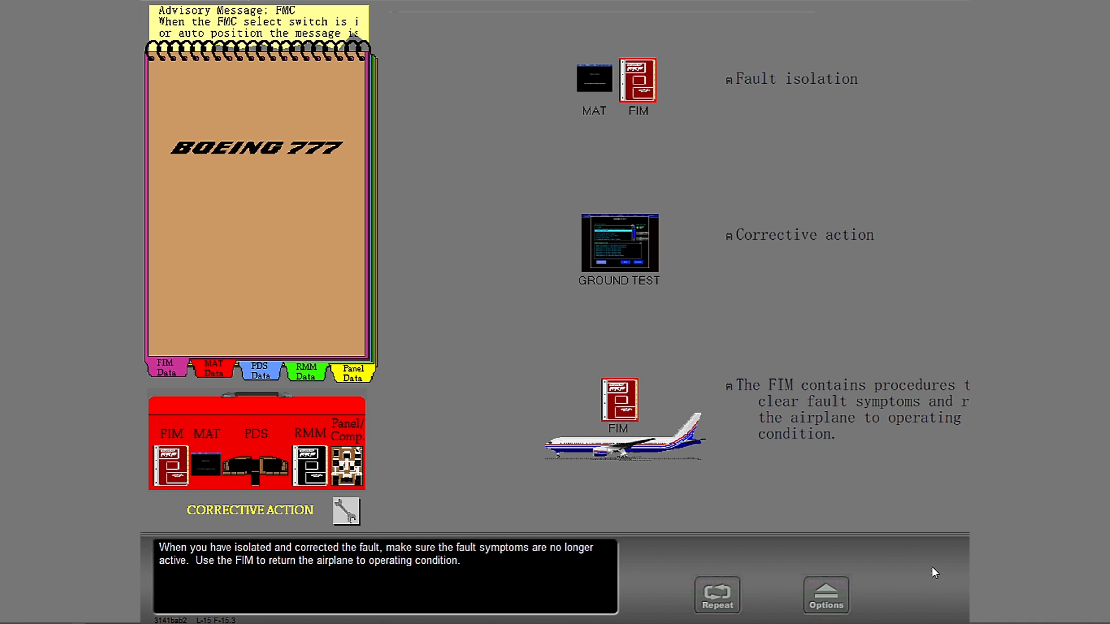
pyautogui.moveTo(956, 572)
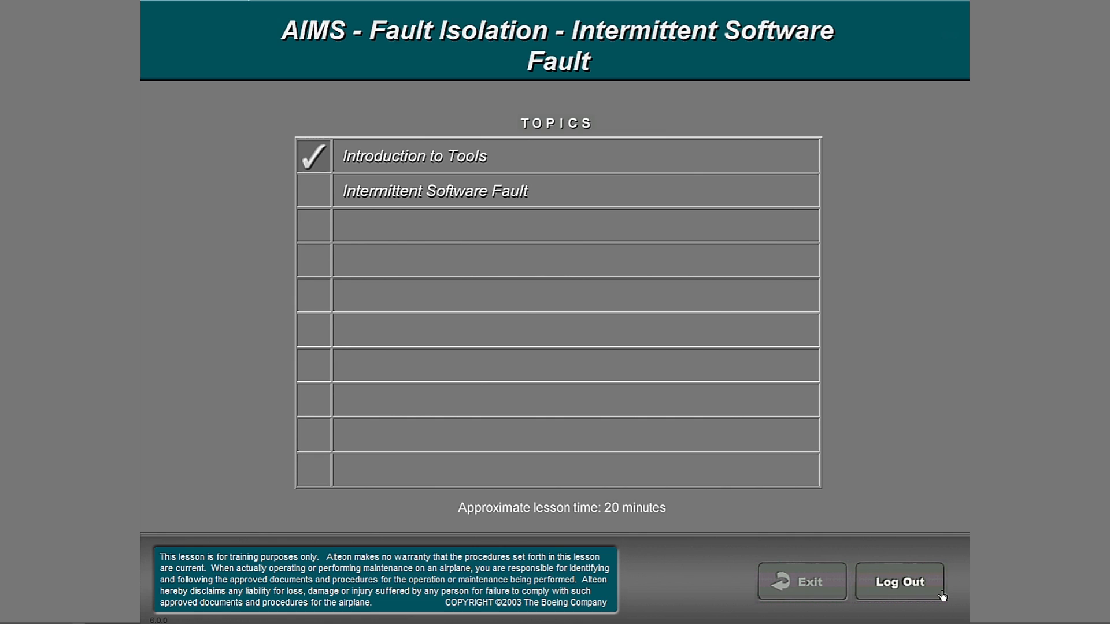
pyautogui.moveTo(839, 596)
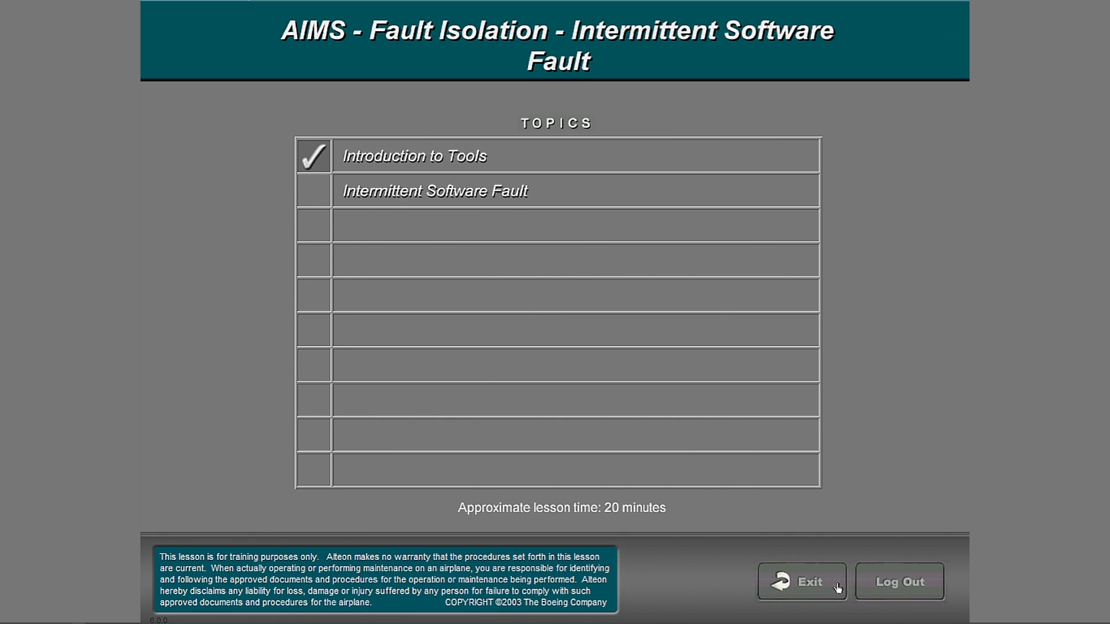
# Step: Exit the lesson back to the main course menu
pyautogui.click(804, 582)
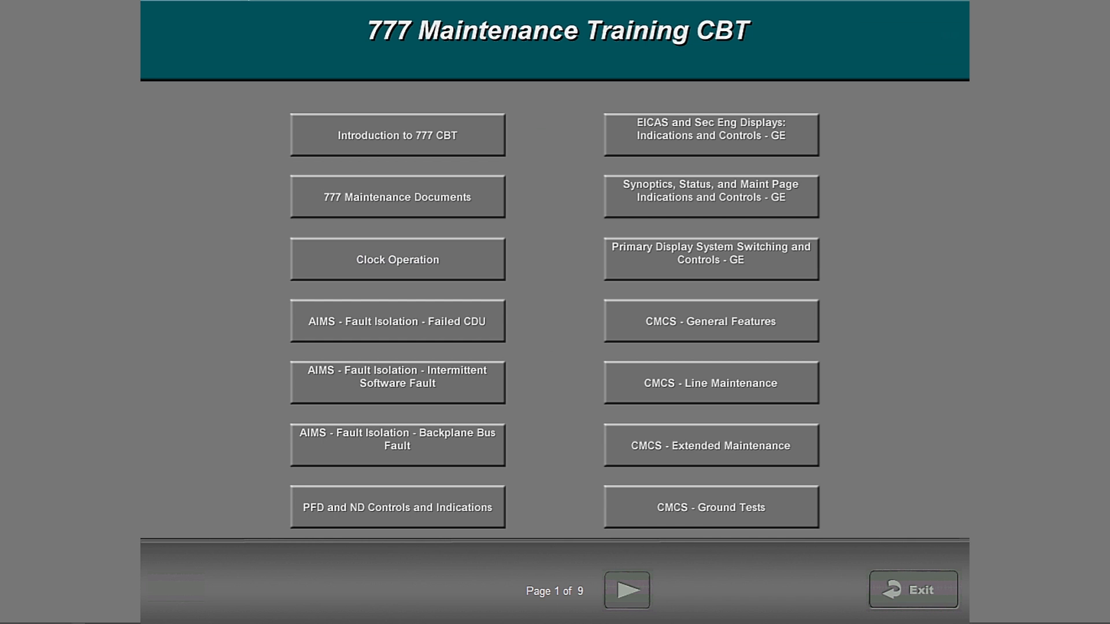